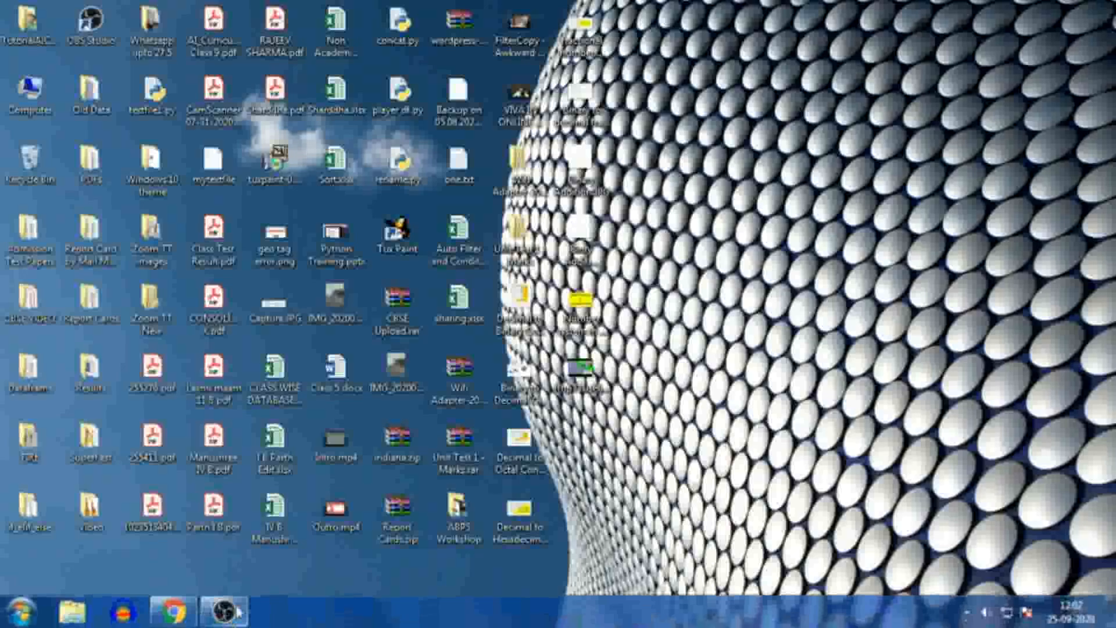
- Launch Chrome from the taskbar and bring up the Google home page
{"action": "left_click", "coordinate": [170, 611]}
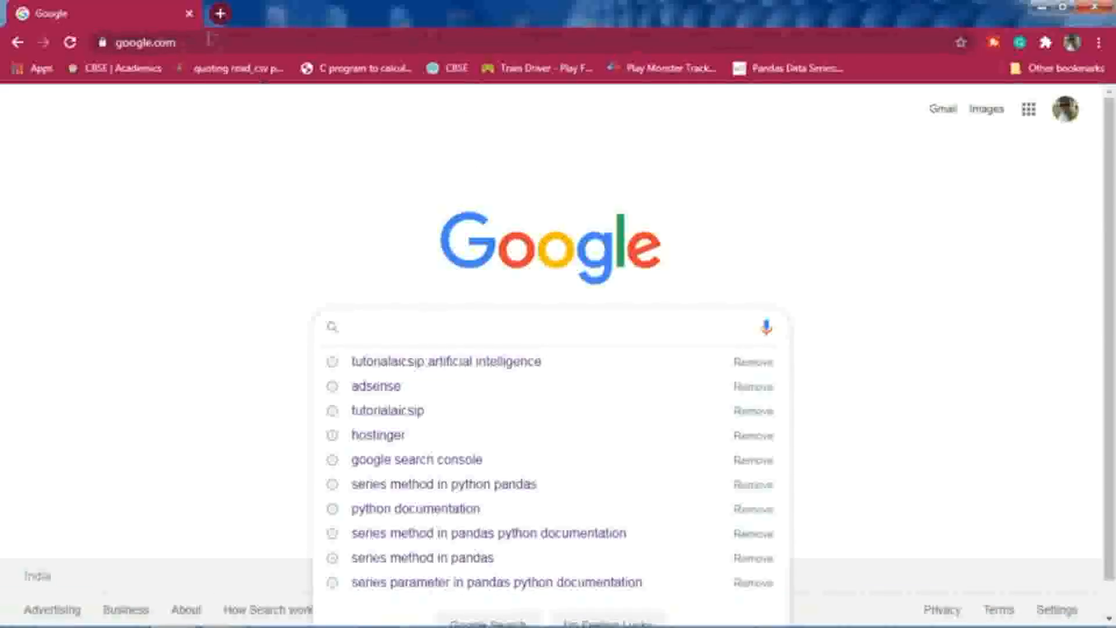
{"action": "left_click", "coordinate": [69, 42]}
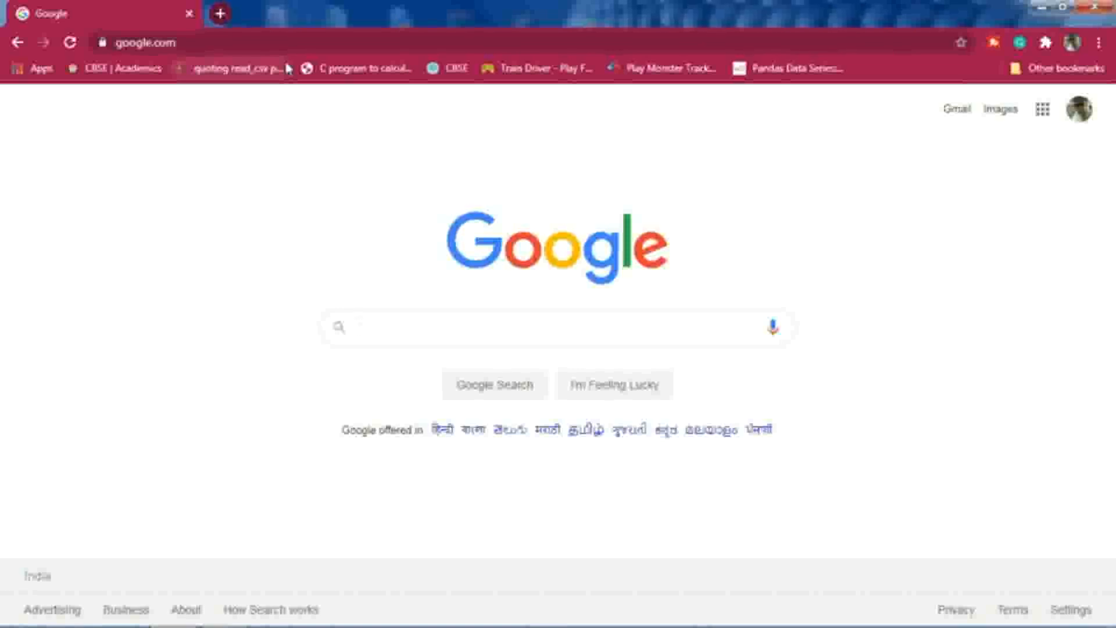
{"action": "left_click", "coordinate": [555, 327]}
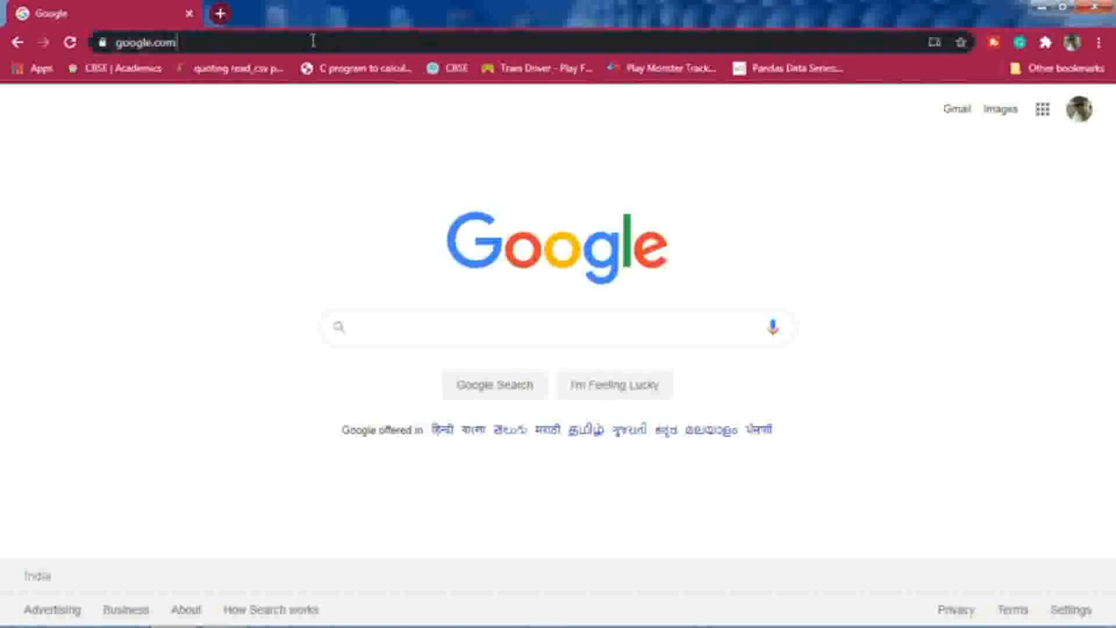
- Search Google for 'tutorialaicsip artificial intelligence'
{"action": "left_click", "coordinate": [555, 327]}
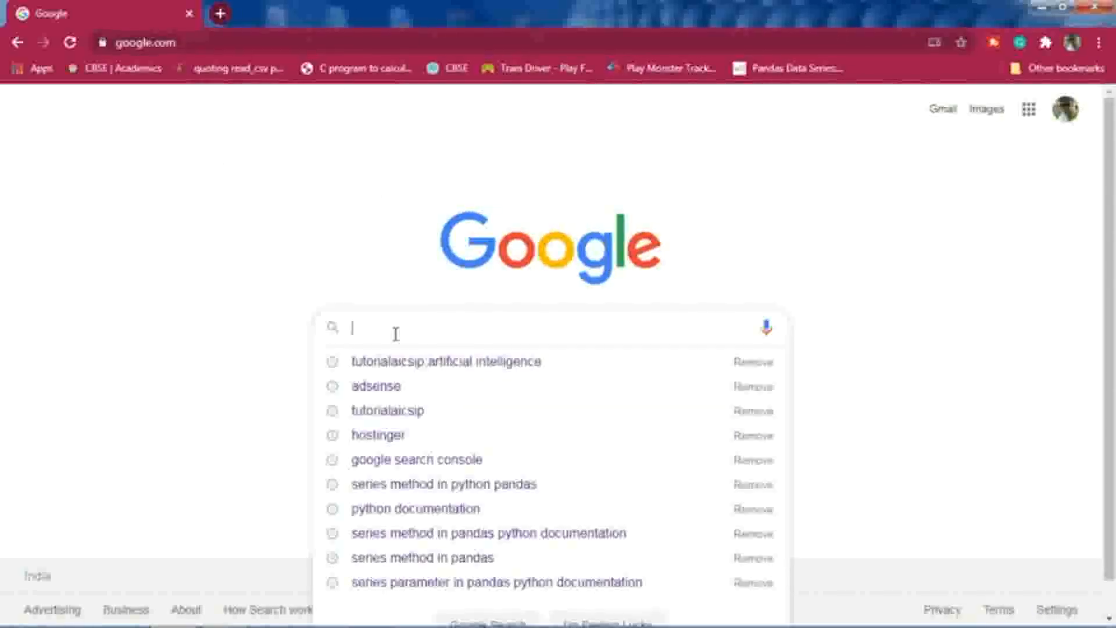
{"action": "type", "text": "tutorialaicsip"}
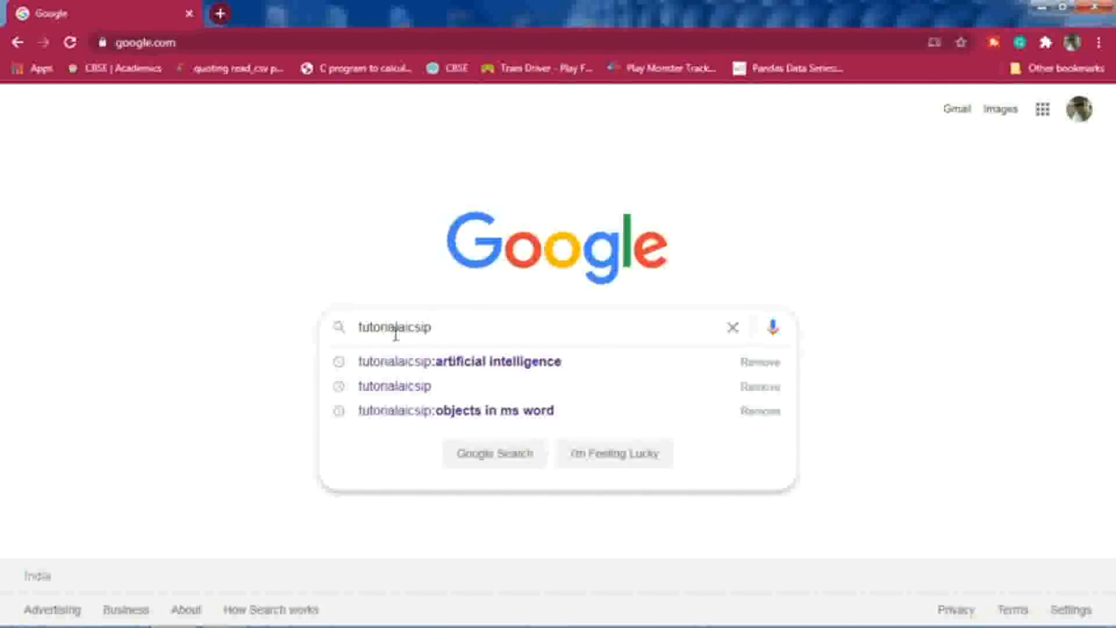
{"action": "type", "text": "as"}
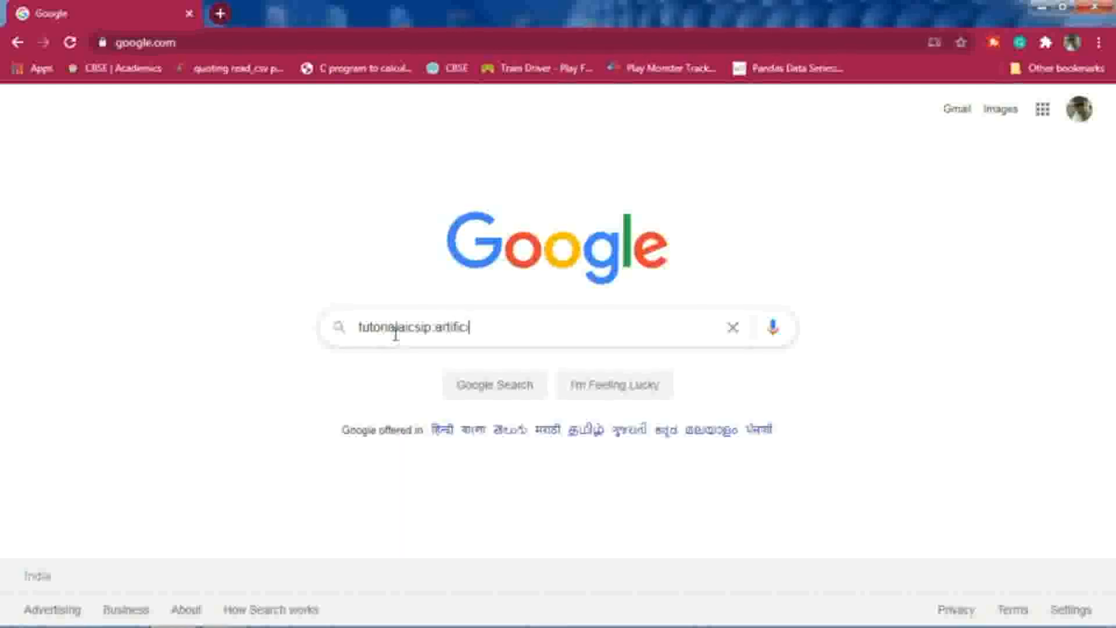
{"action": "type", "text": "al"}
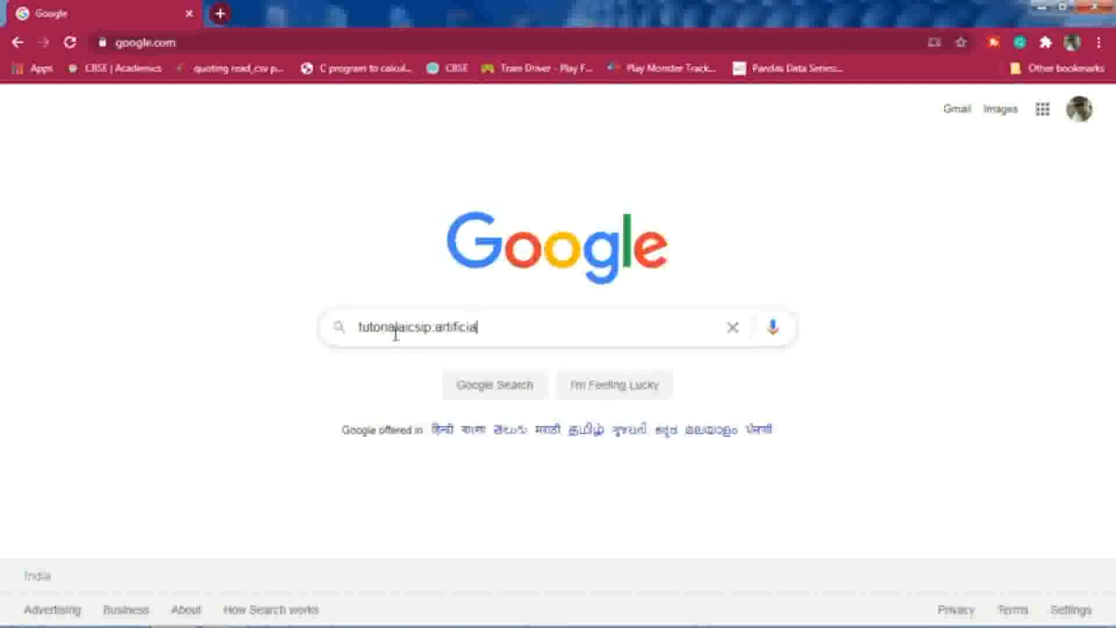
{"action": "type", "text": "intel"}
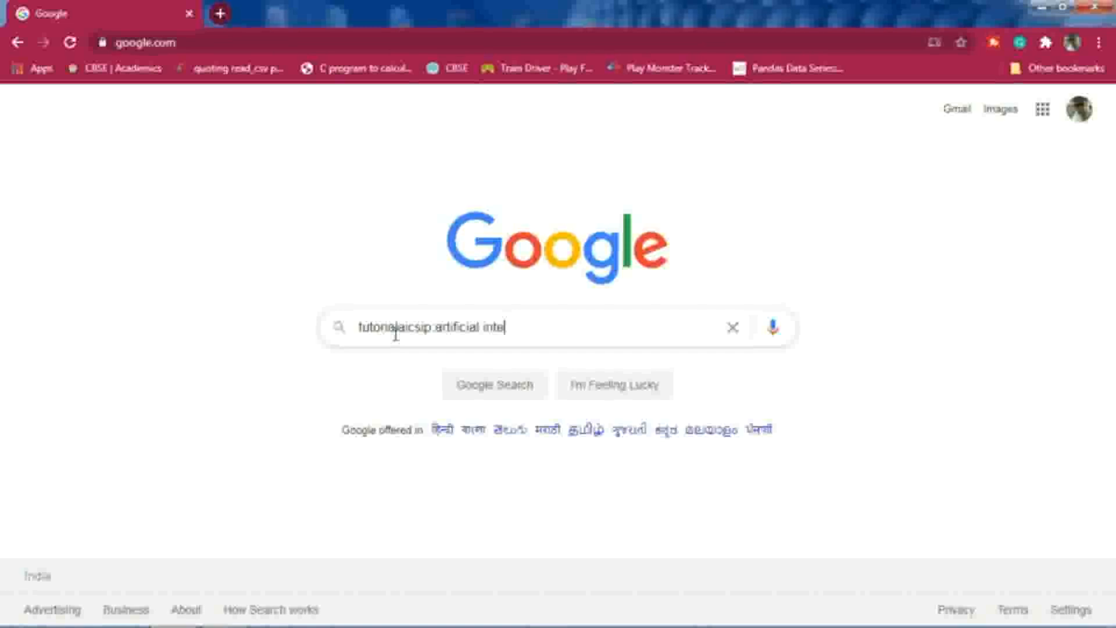
{"action": "type", "text": "ligen"}
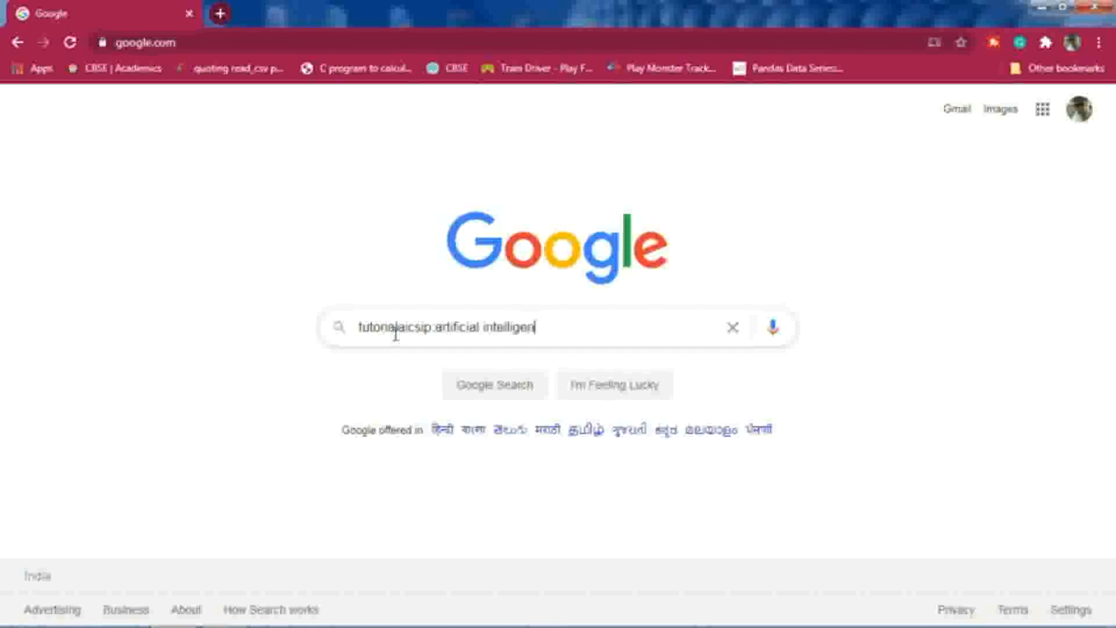
{"action": "type", "text": "ece"}
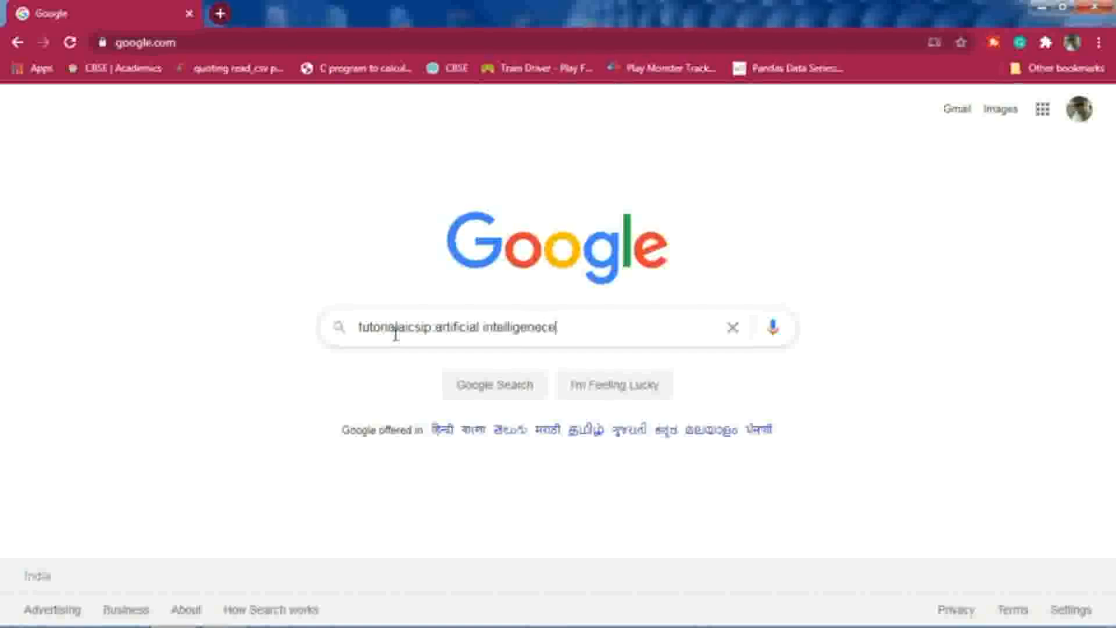
{"action": "key", "text": "Backspace"}
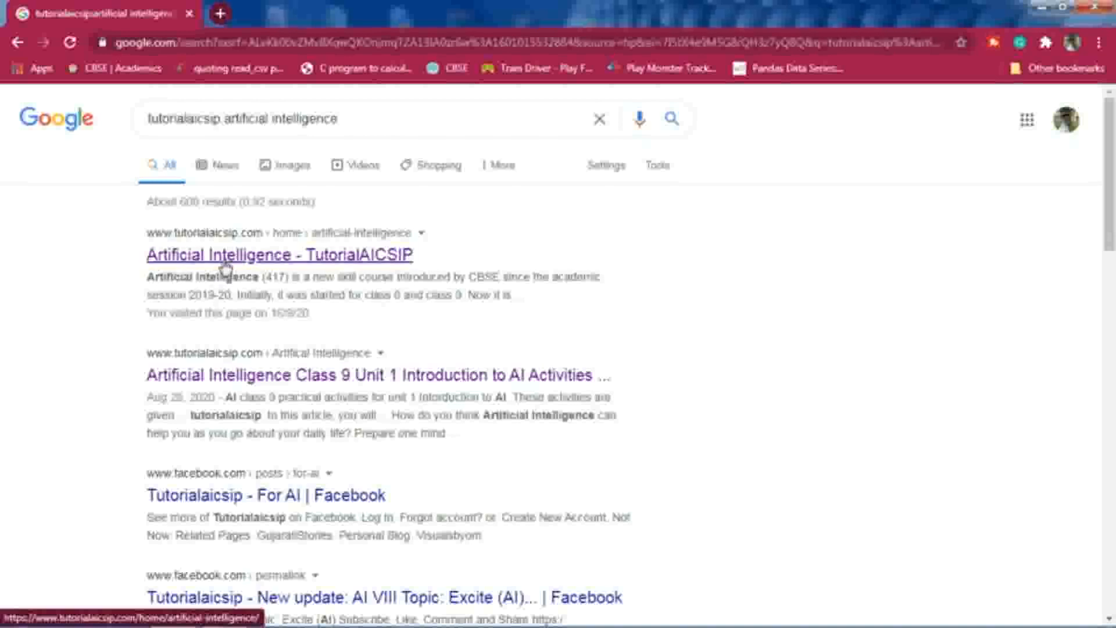
- Open the 'Artificial Intelligence - TutorialAICSIP' result and scroll into its Table of Contents
{"action": "left_click", "coordinate": [279, 254]}
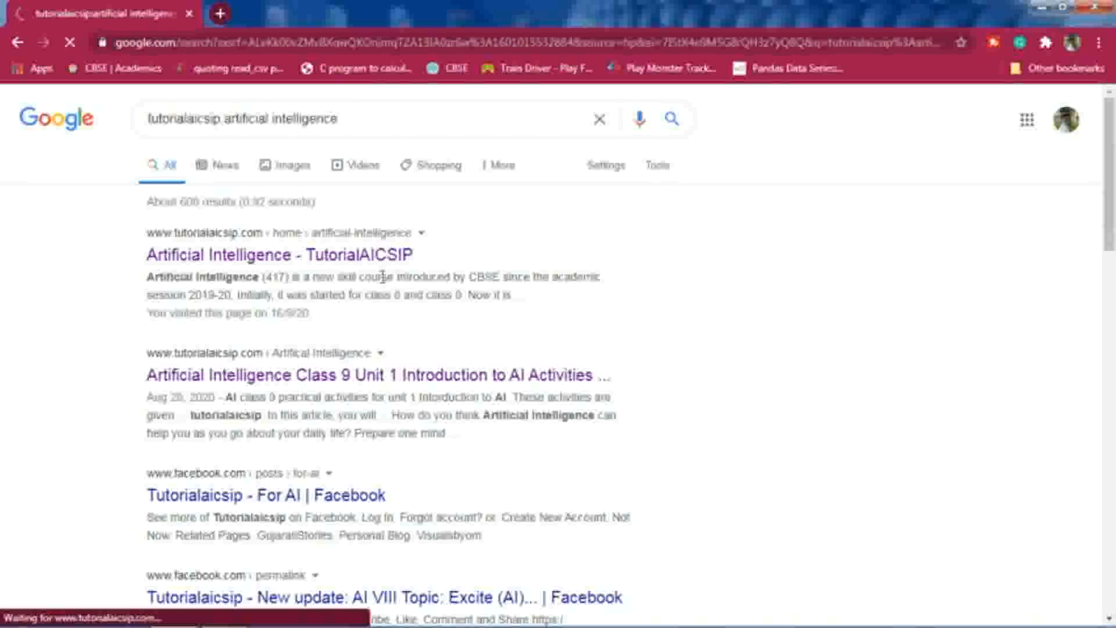
{"action": "left_click", "coordinate": [278, 254]}
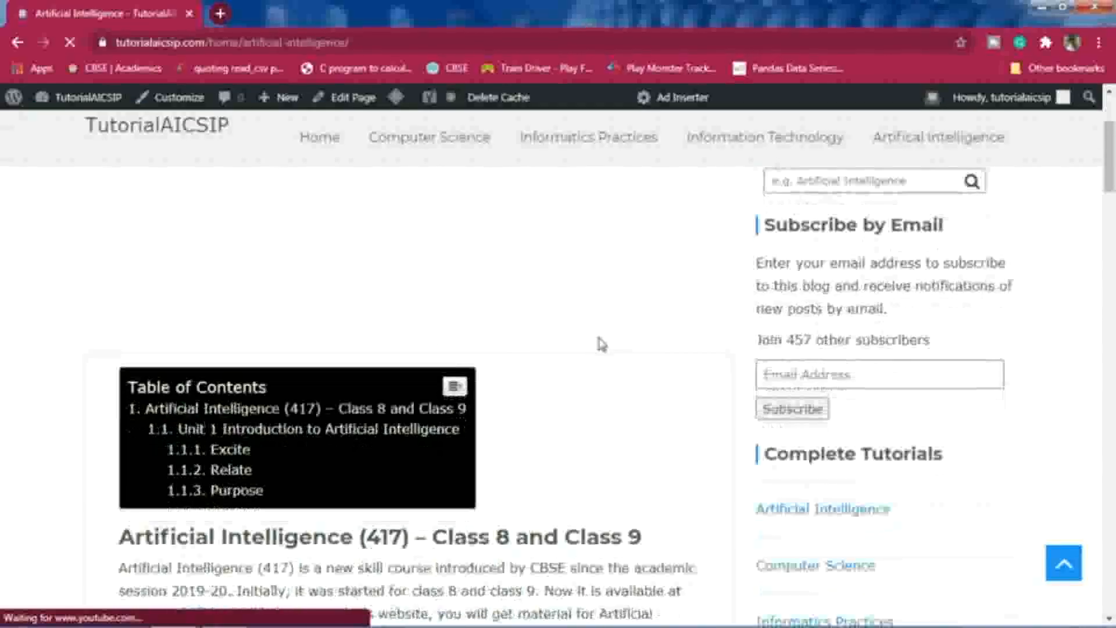
{"action": "scroll", "scroll_direction": "down", "scroll_amount": 3}
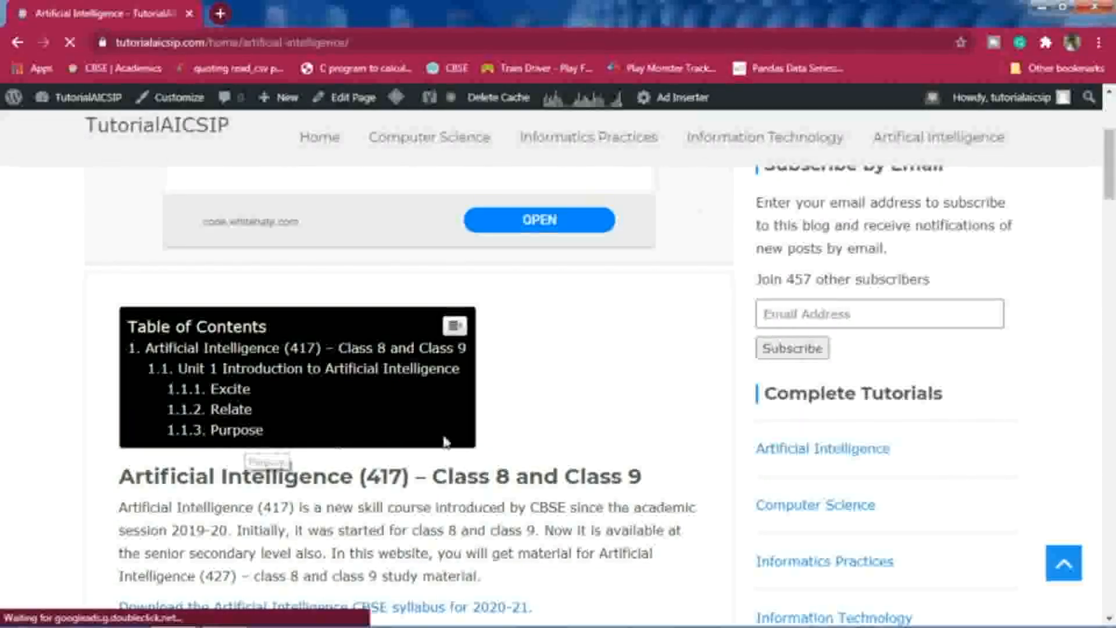
{"action": "mouse_move", "coordinate": [550, 434]}
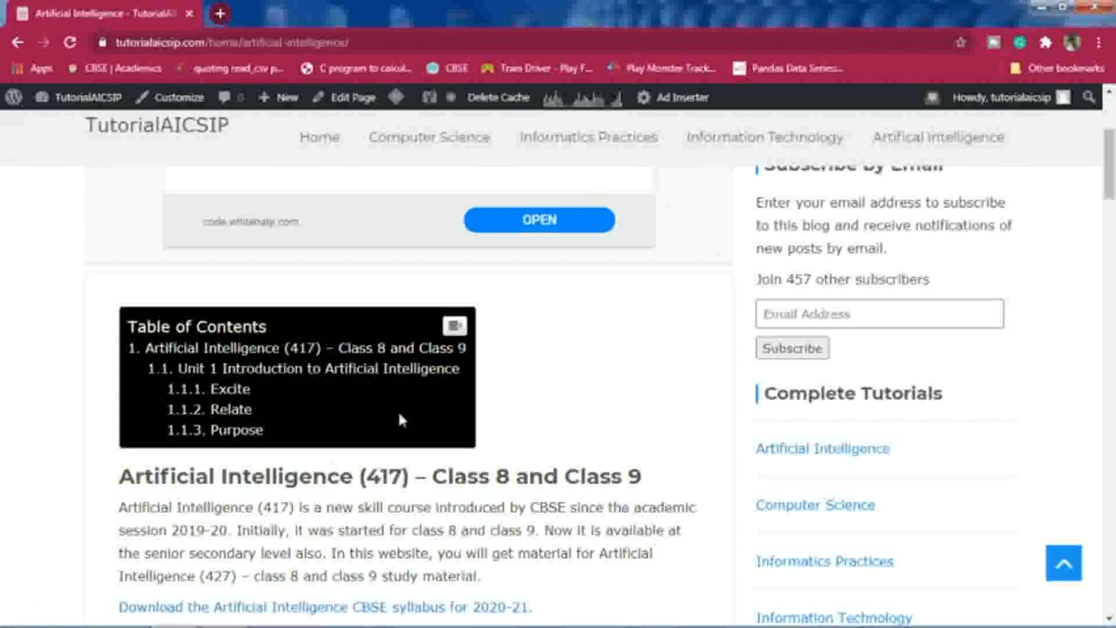
- Scroll down to the Unit 1 links: The AI Game, AI Domains, Practical Activities
{"action": "scroll", "scroll_direction": "down", "scroll_amount": 3}
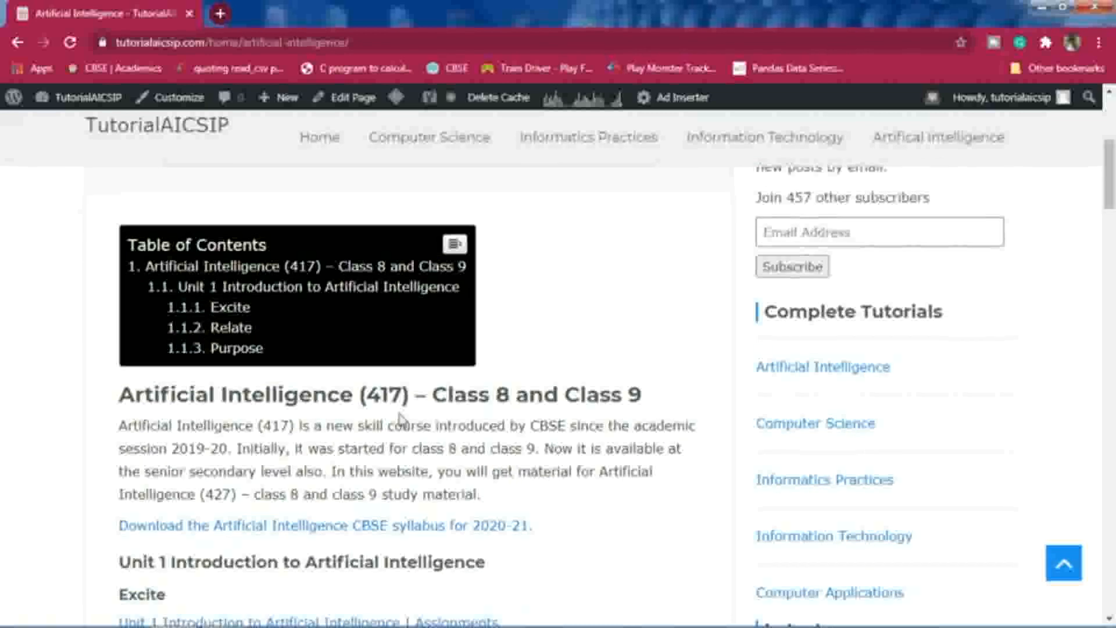
{"action": "scroll", "scroll_direction": "down", "scroll_amount": 3}
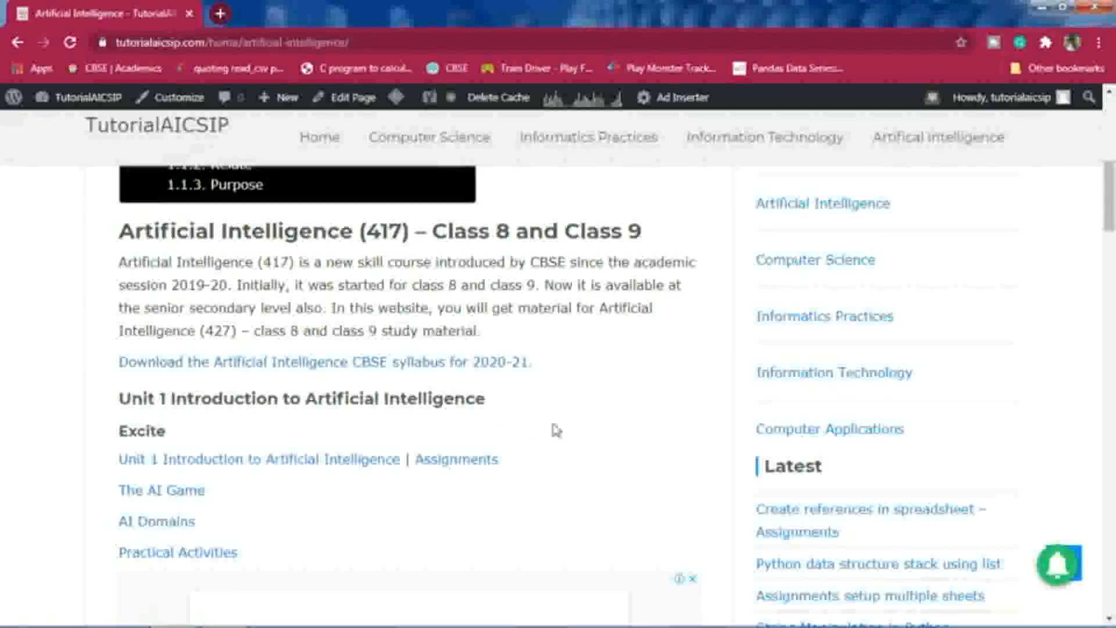
{"action": "scroll", "scroll_direction": "down", "scroll_amount": 3}
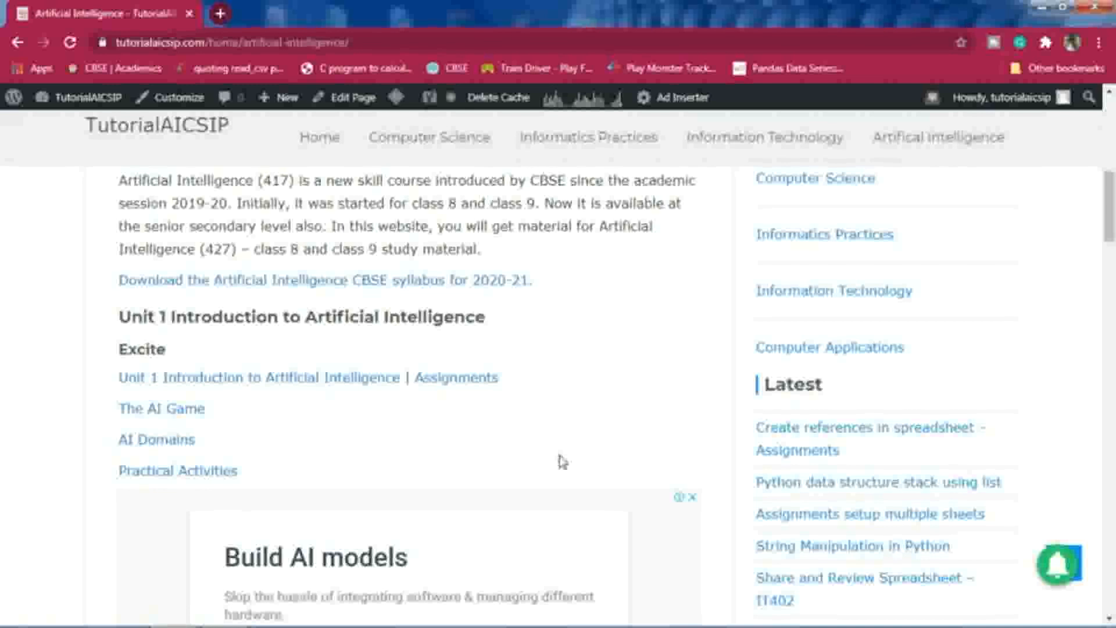
{"action": "scroll", "scroll_direction": "down", "scroll_amount": 3}
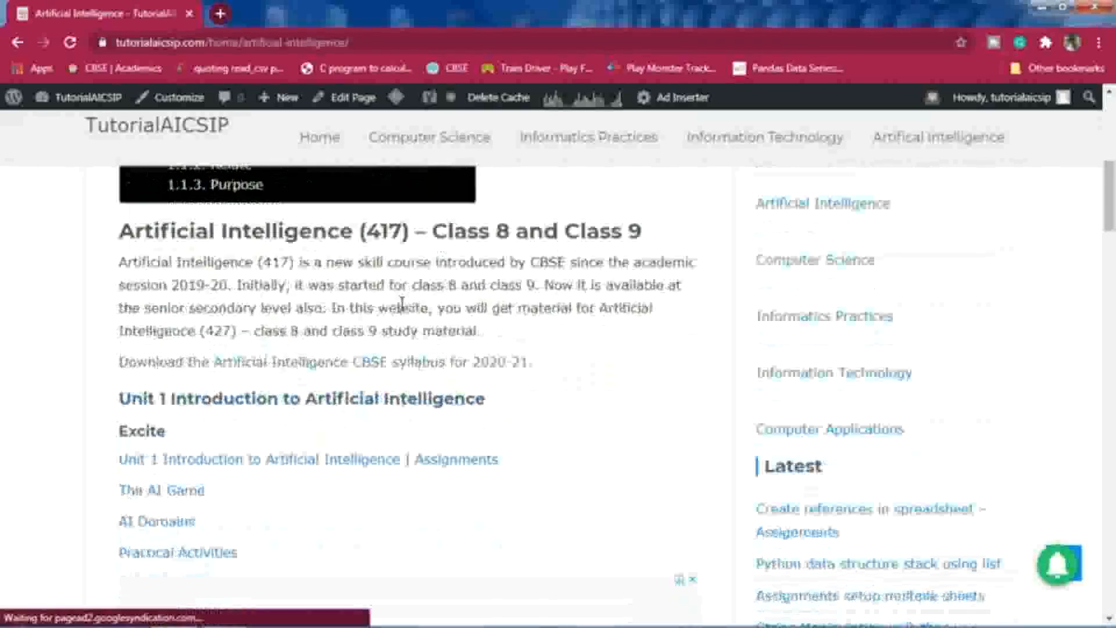
{"action": "scroll", "scroll_direction": "down", "scroll_amount": 3}
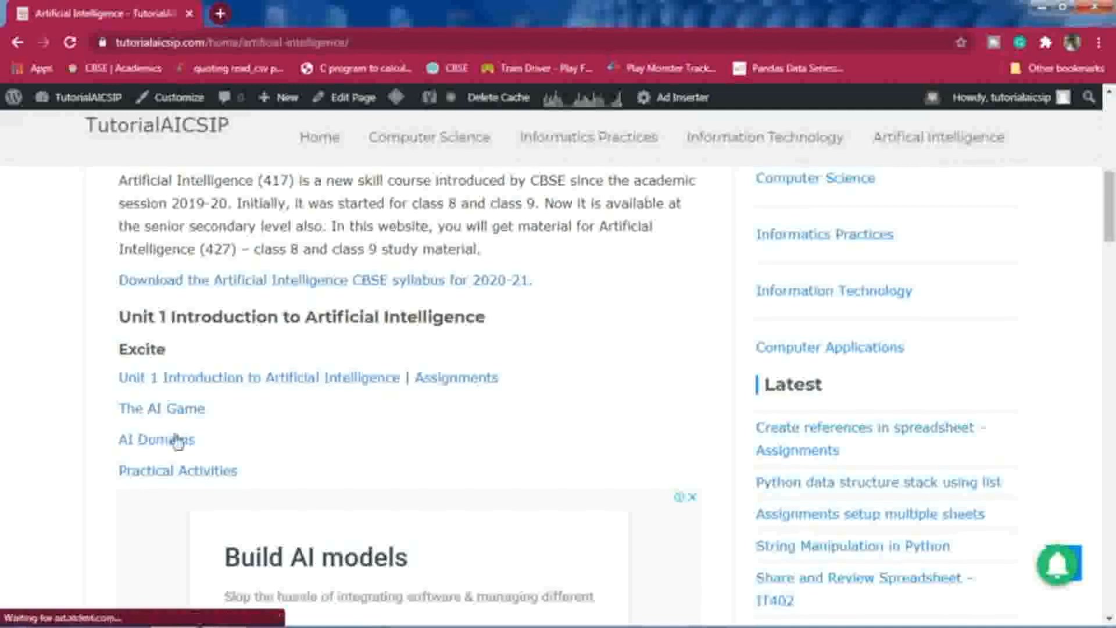
{"action": "scroll", "scroll_direction": "down", "scroll_amount": 3}
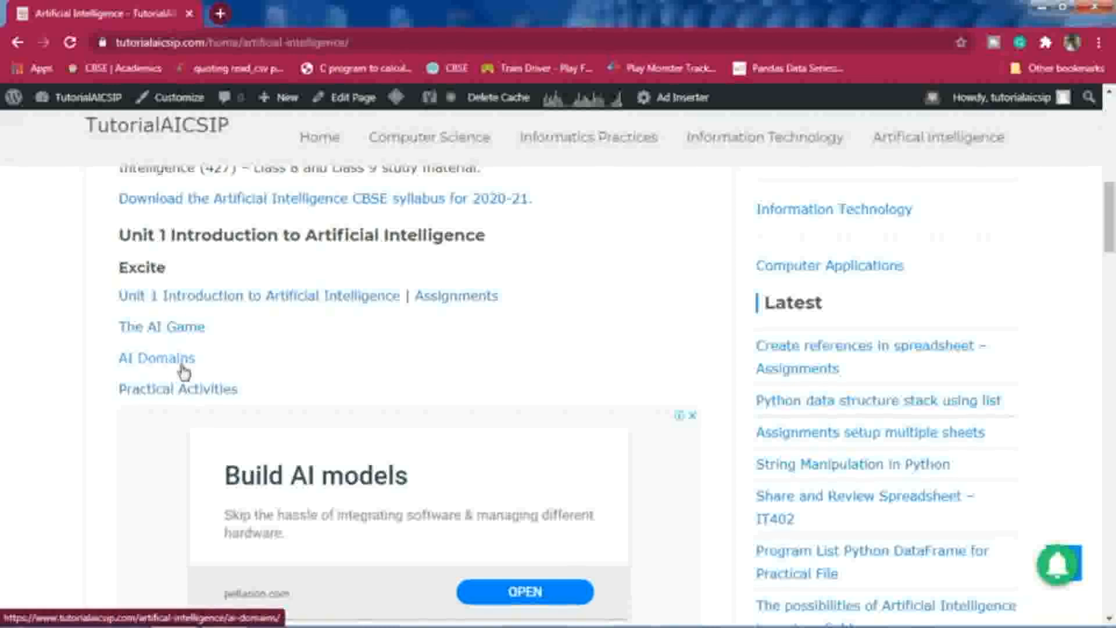
{"action": "mouse_move", "coordinate": [158, 326]}
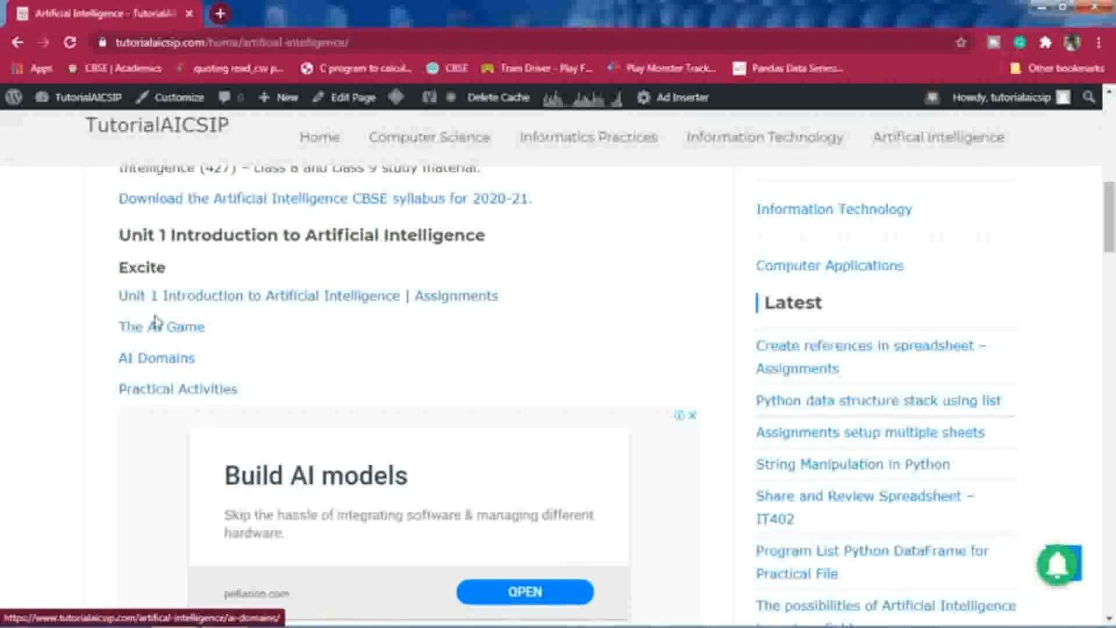
{"action": "mouse_move", "coordinate": [180, 350]}
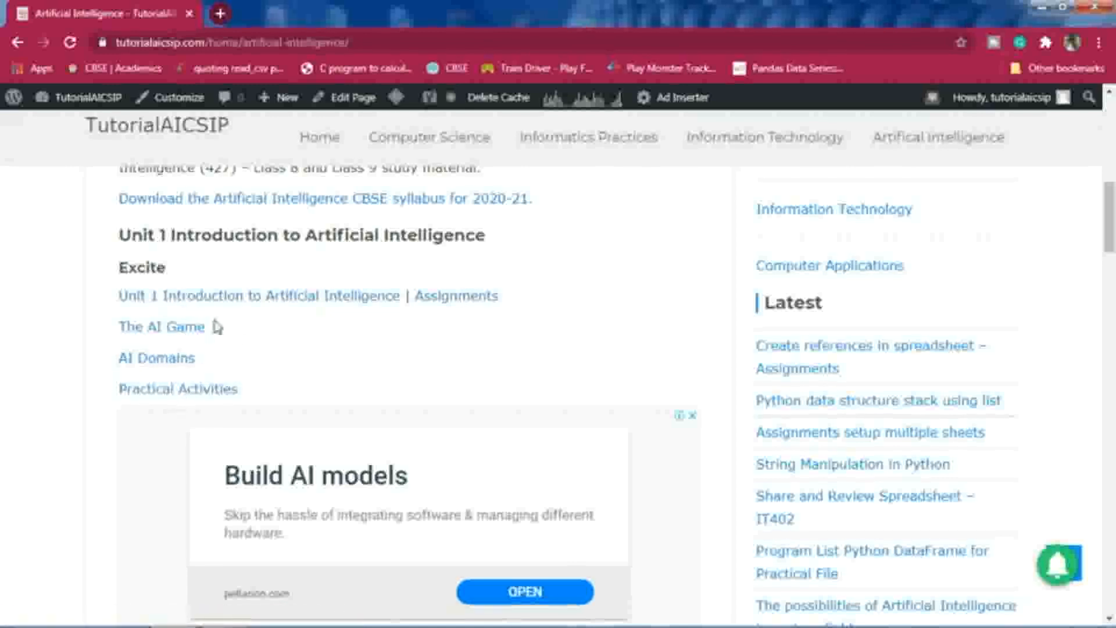
{"action": "mouse_move", "coordinate": [235, 380]}
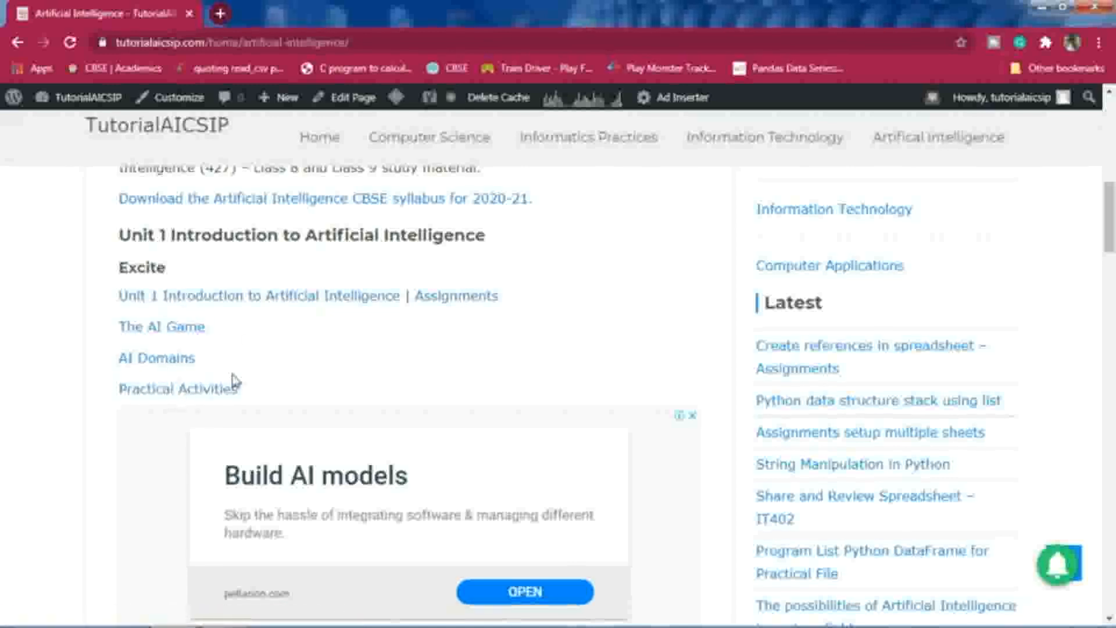
{"action": "mouse_move", "coordinate": [180, 389]}
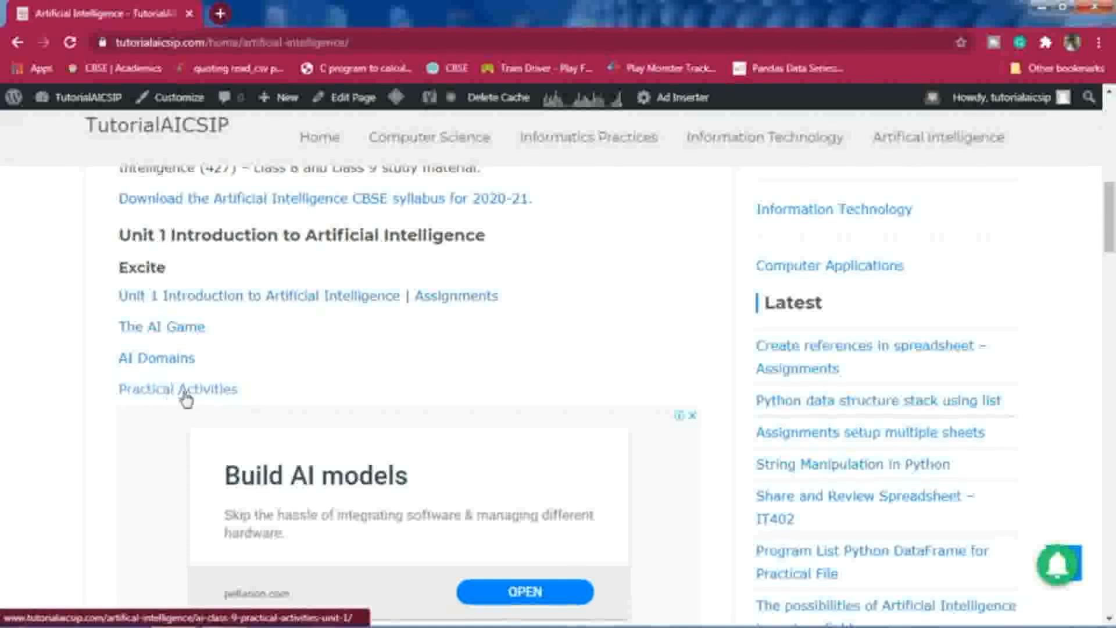
- Open the Unit 1 Practical Activities article and scroll to Activities 1 and 2
{"action": "left_click", "coordinate": [178, 389]}
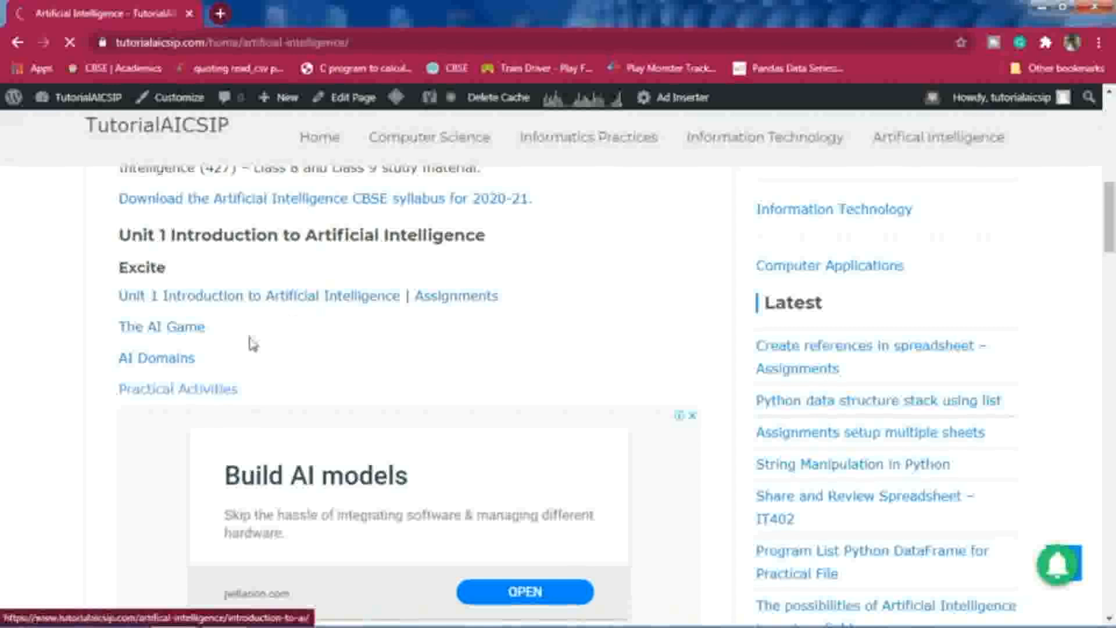
{"action": "mouse_move", "coordinate": [289, 365]}
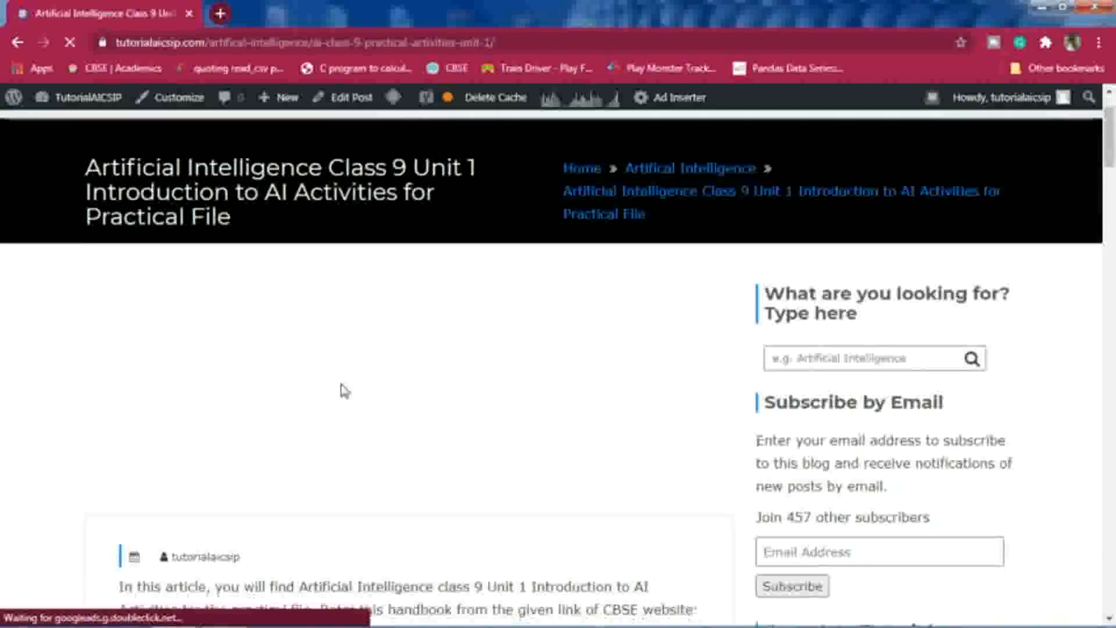
{"action": "scroll", "scroll_direction": "down", "scroll_amount": 3}
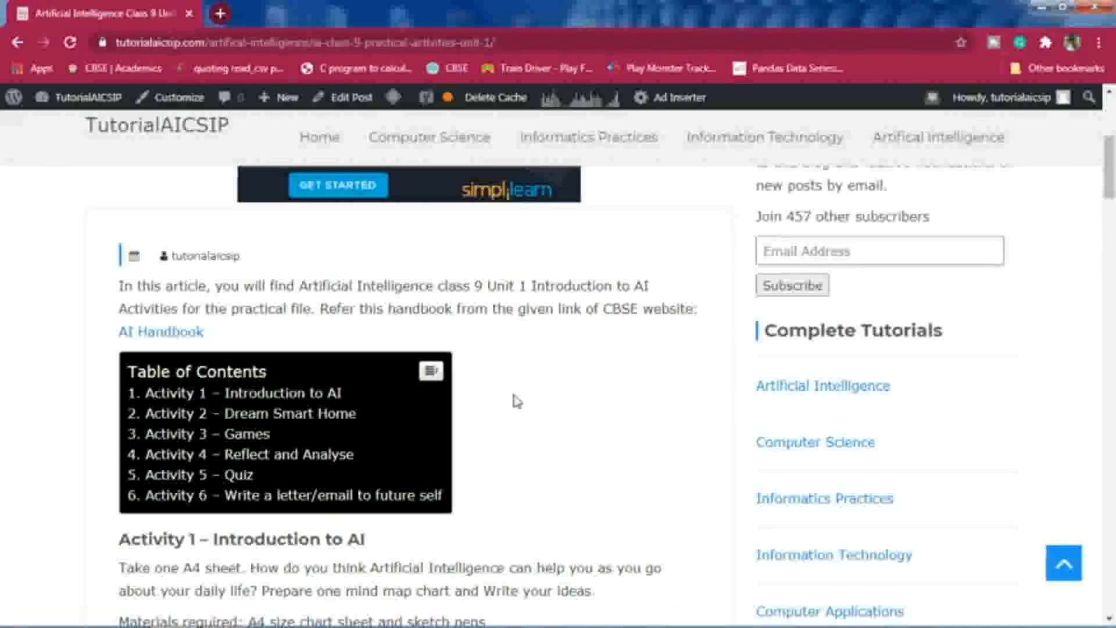
{"action": "scroll", "scroll_direction": "down", "scroll_amount": 3}
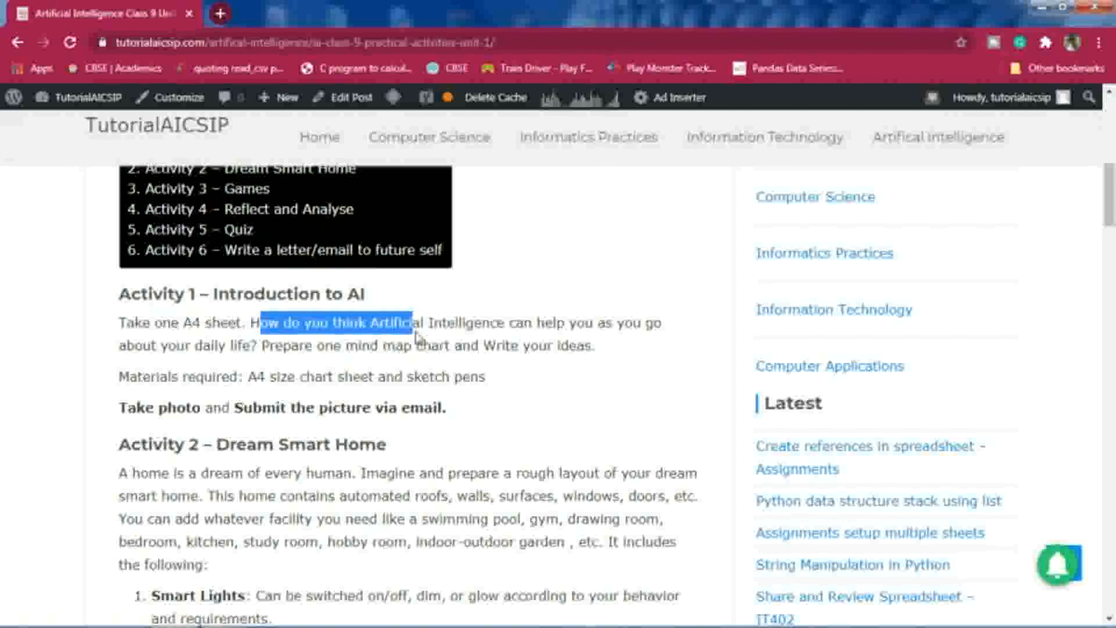
{"action": "left_click_drag", "start_coordinate": [404, 323], "coordinate": [601, 323]}
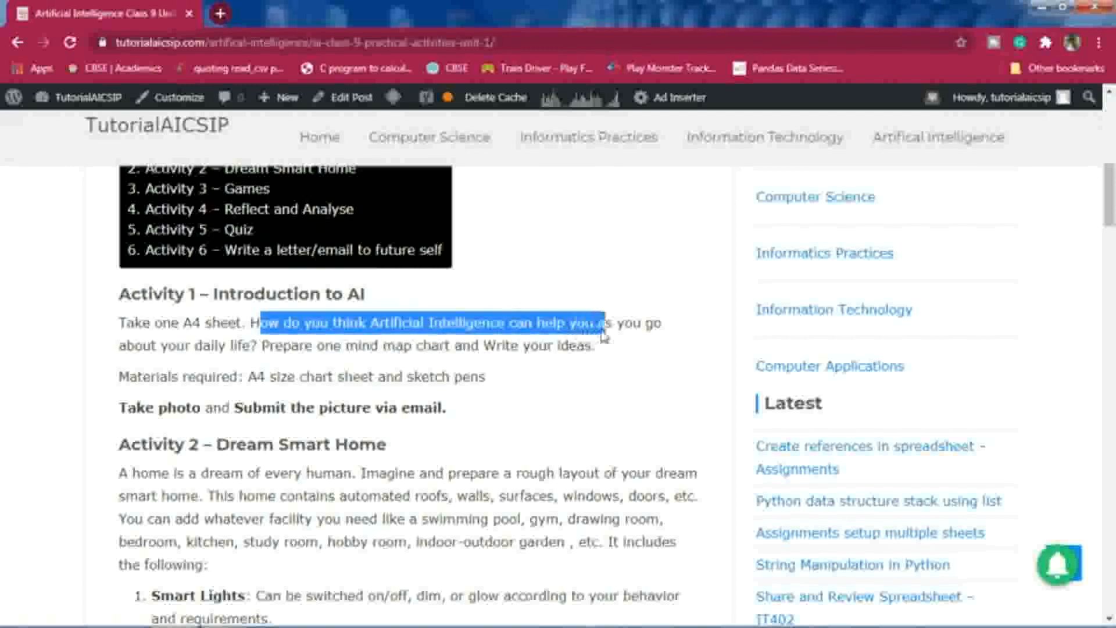
{"action": "left_click_drag", "start_coordinate": [593, 322], "coordinate": [655, 323]}
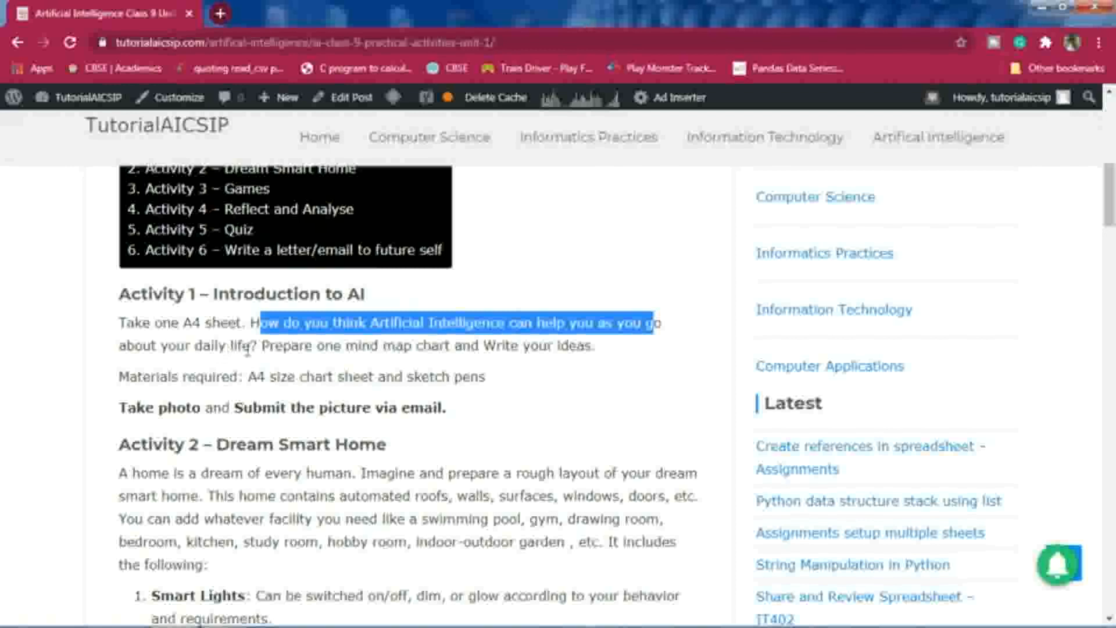
{"action": "left_click", "coordinate": [383, 346]}
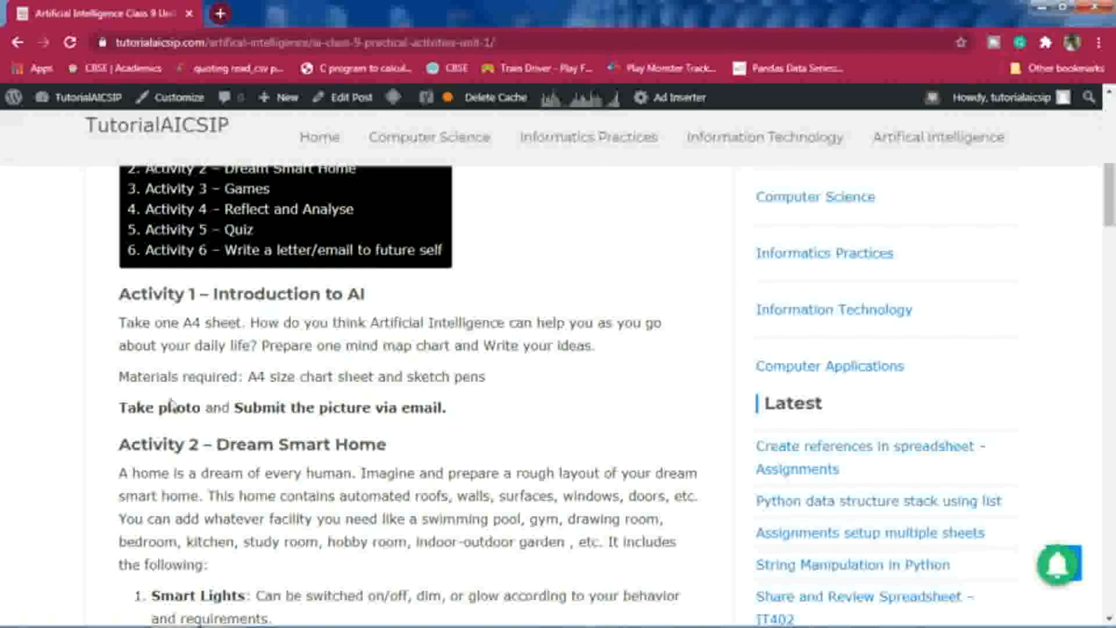
{"action": "left_click_drag", "start_coordinate": [120, 377], "coordinate": [284, 376]}
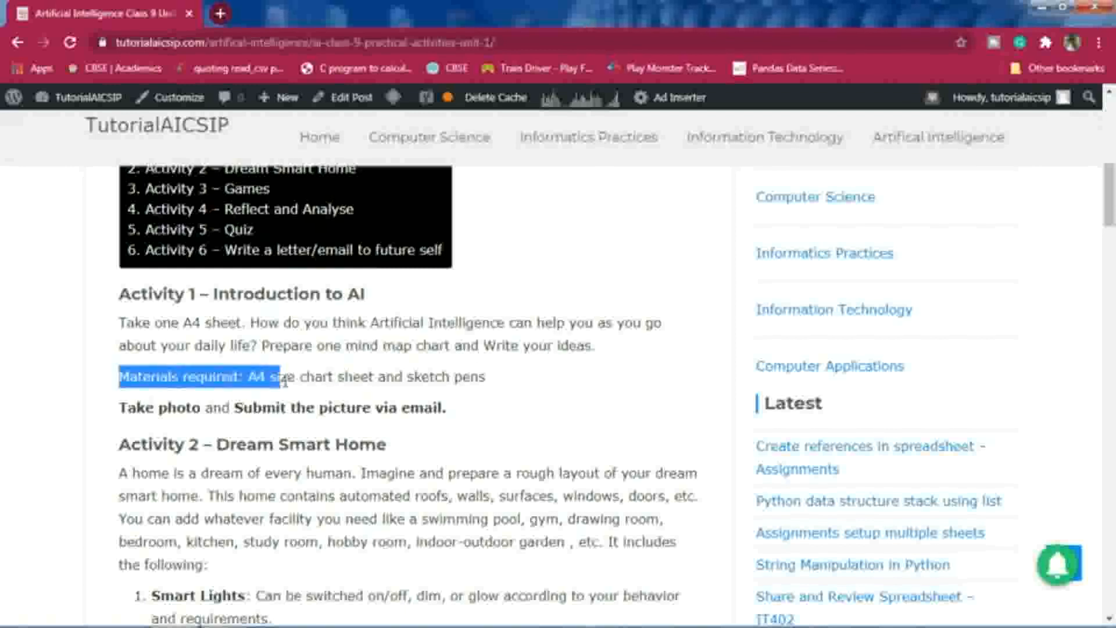
{"action": "left_click_drag", "start_coordinate": [261, 377], "coordinate": [484, 377]}
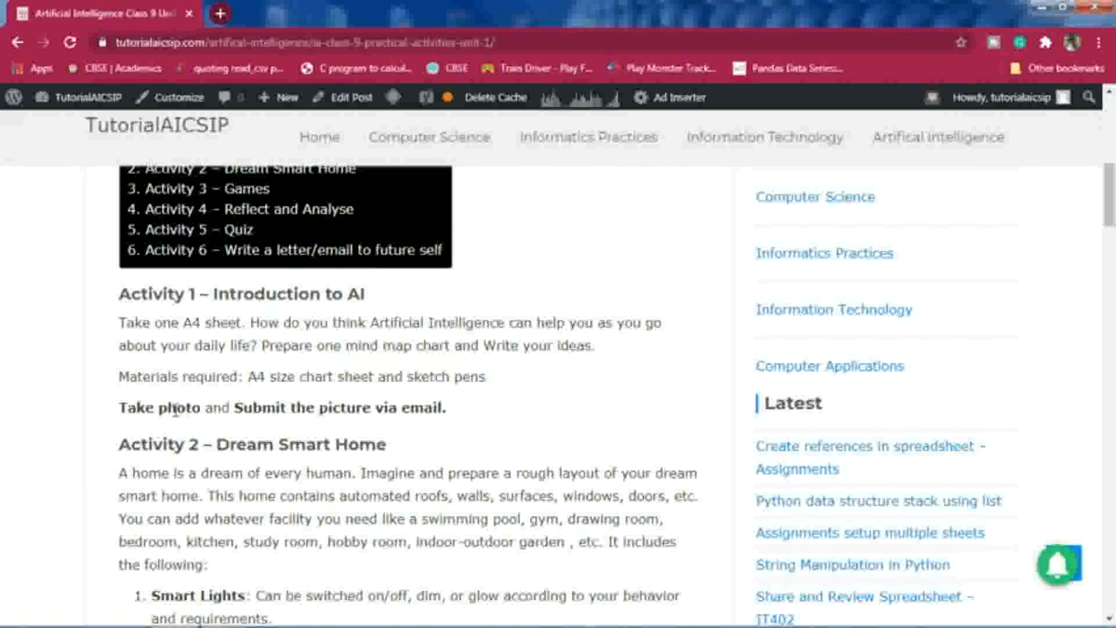
{"action": "left_click_drag", "start_coordinate": [174, 407], "coordinate": [446, 407]}
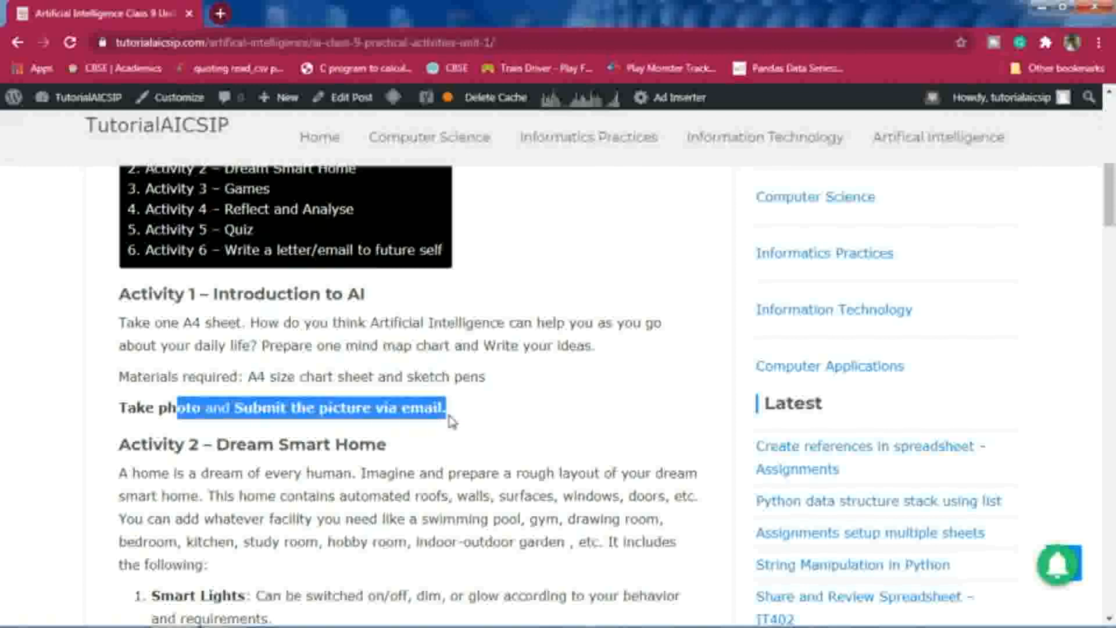
- Highlight the photo submission instruction and scroll to Activity 2 – Dream Smart Home
{"action": "scroll", "scroll_direction": "down", "scroll_amount": 3}
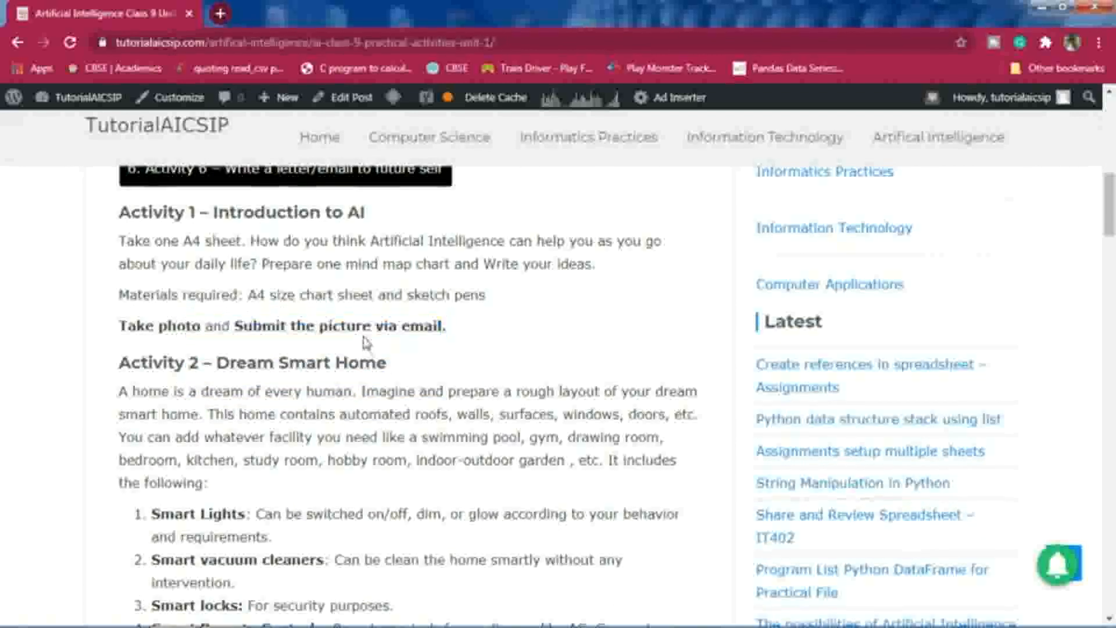
{"action": "left_click_drag", "start_coordinate": [120, 326], "coordinate": [447, 326]}
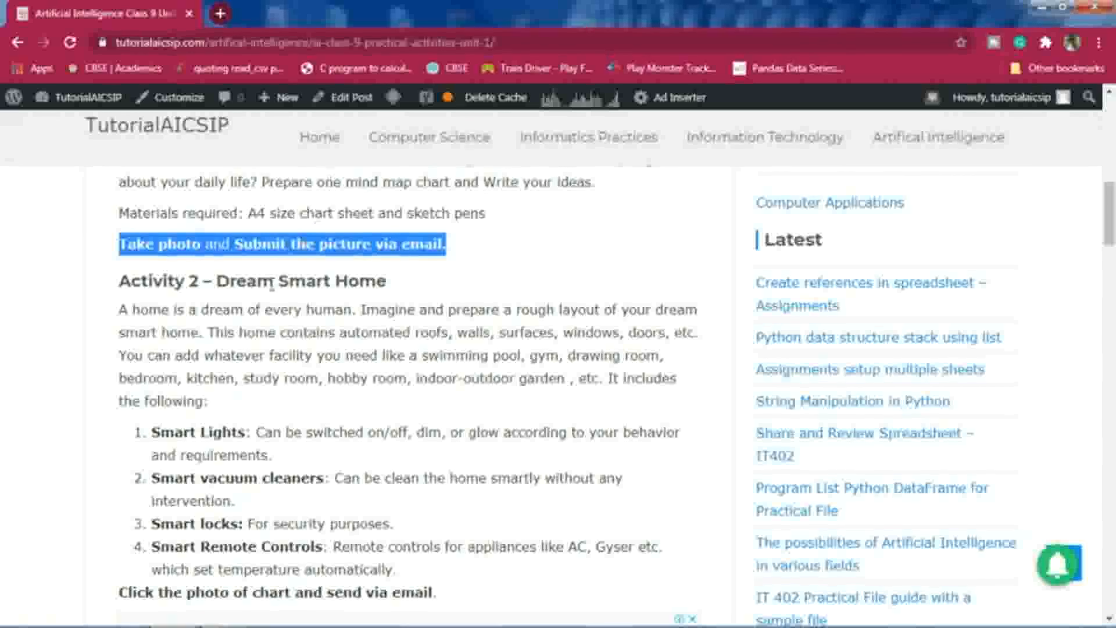
{"action": "scroll", "scroll_direction": "down", "scroll_amount": 3}
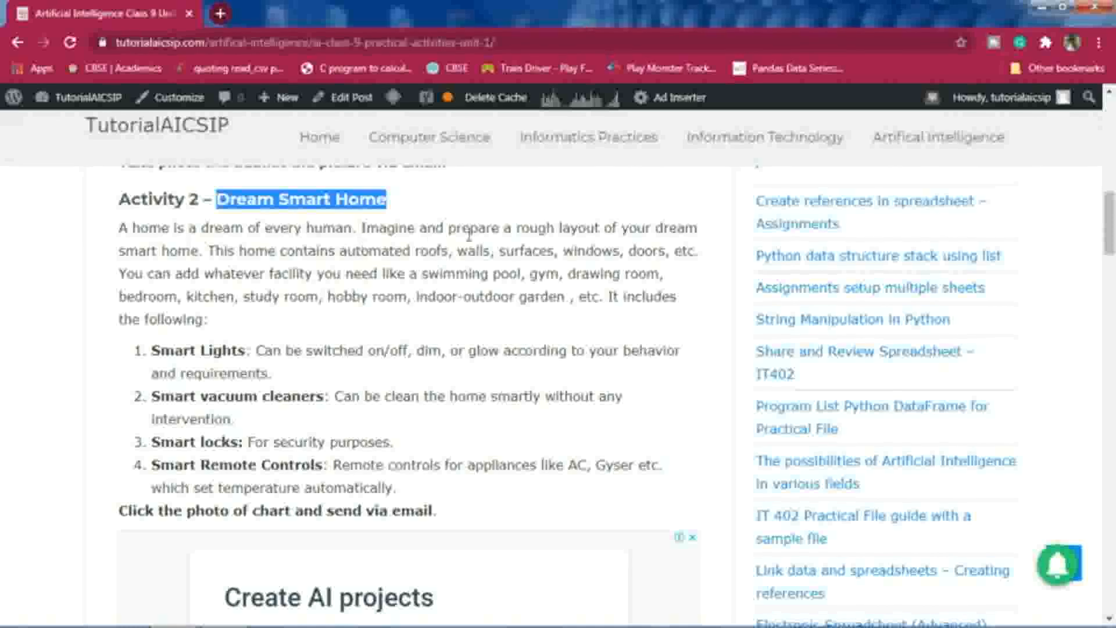
{"action": "mouse_move", "coordinate": [642, 244]}
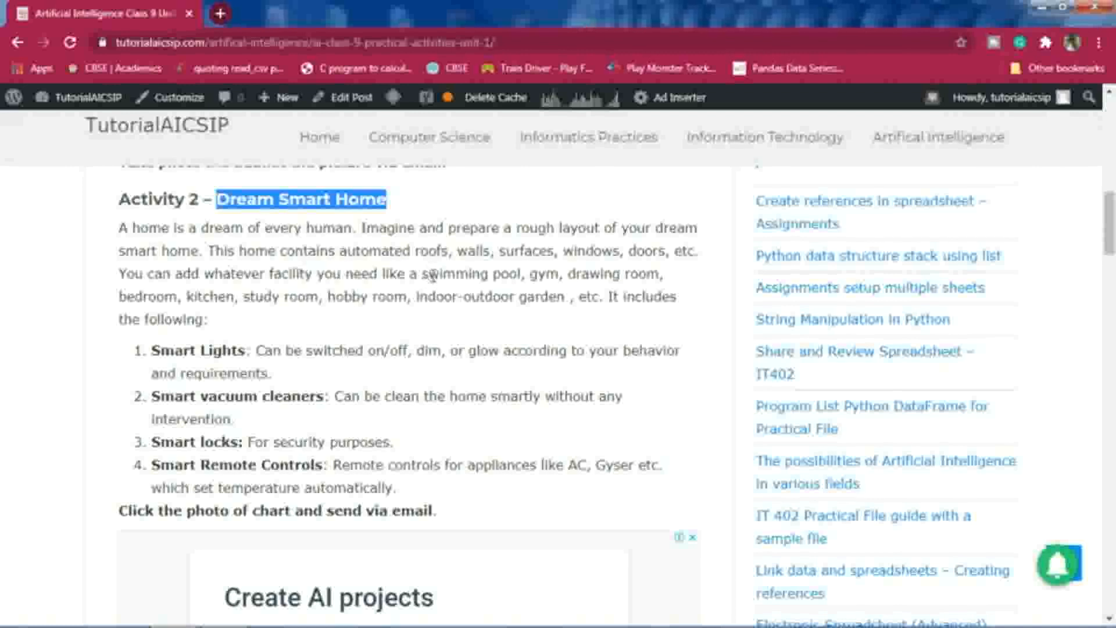
{"action": "mouse_move", "coordinate": [566, 265]}
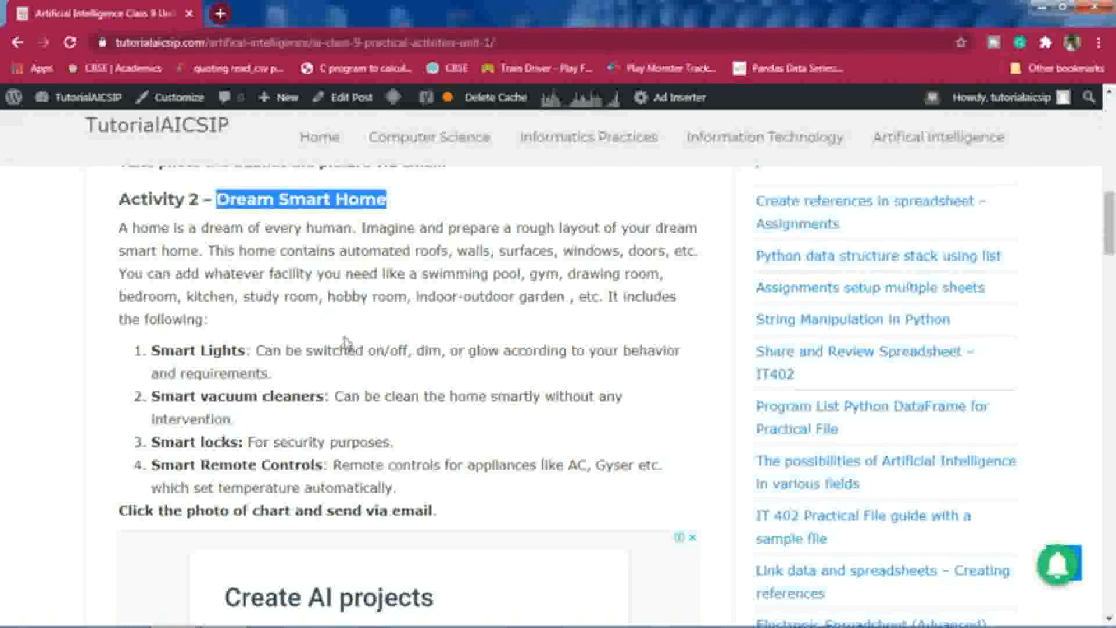
{"action": "mouse_move", "coordinate": [335, 341]}
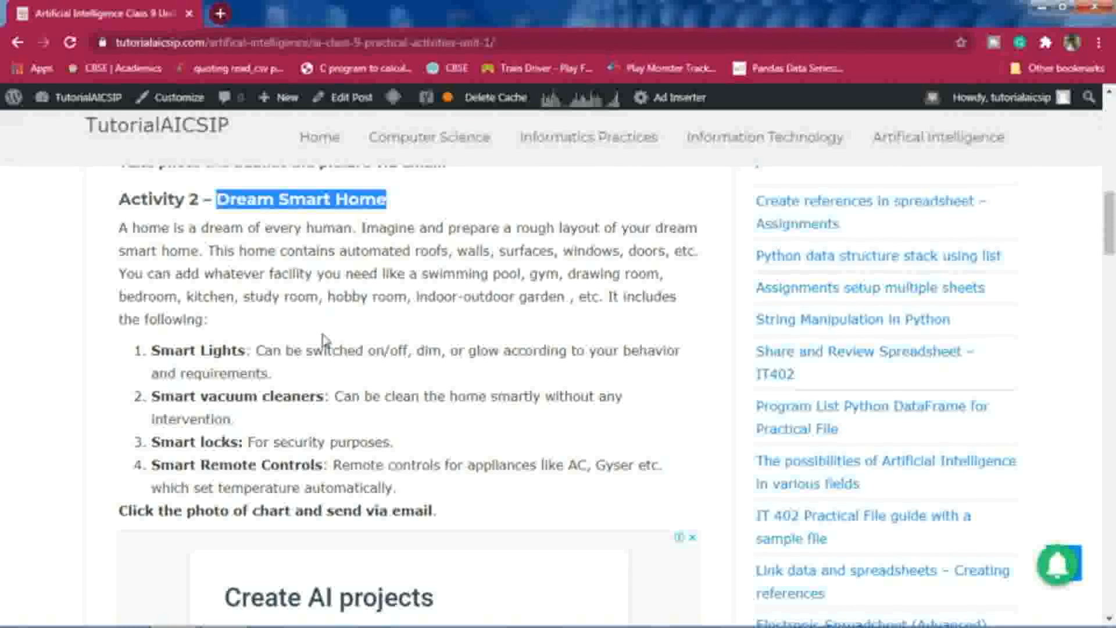
{"action": "mouse_move", "coordinate": [429, 323]}
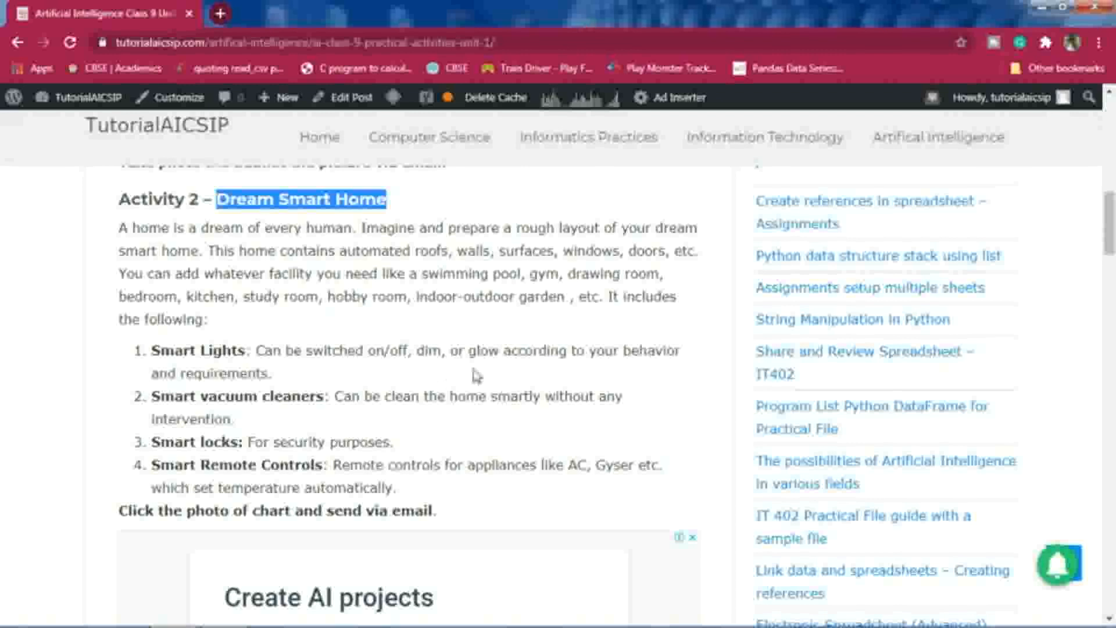
{"action": "mouse_move", "coordinate": [478, 386]}
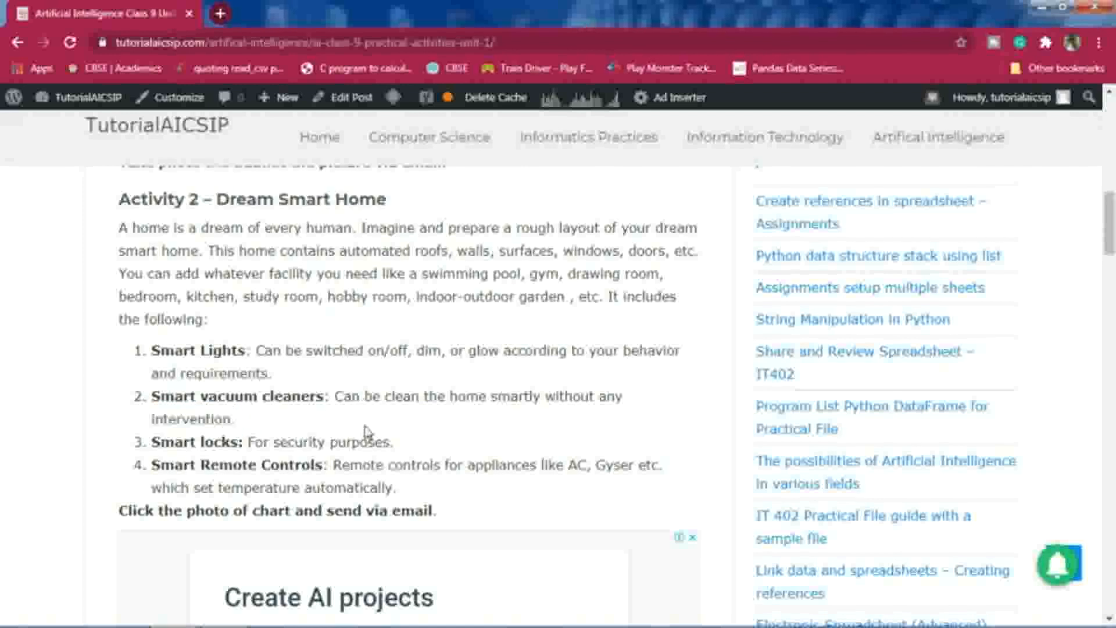
{"action": "scroll", "scroll_direction": "down", "scroll_amount": 3}
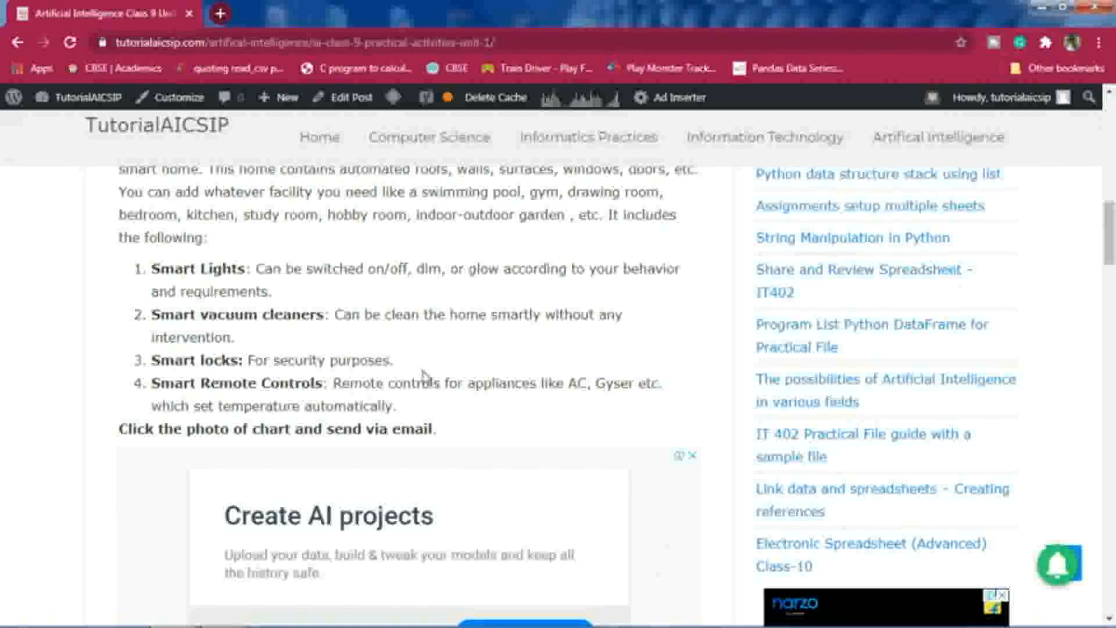
{"action": "left_click_drag", "start_coordinate": [246, 360], "coordinate": [318, 360]}
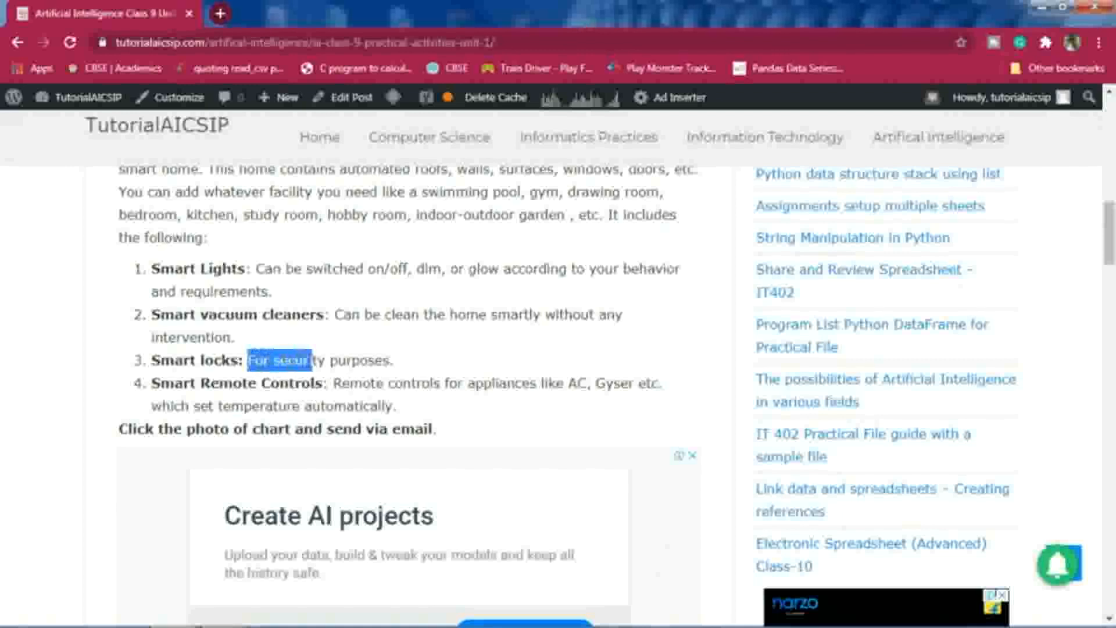
{"action": "left_click_drag", "start_coordinate": [269, 359], "coordinate": [392, 359]}
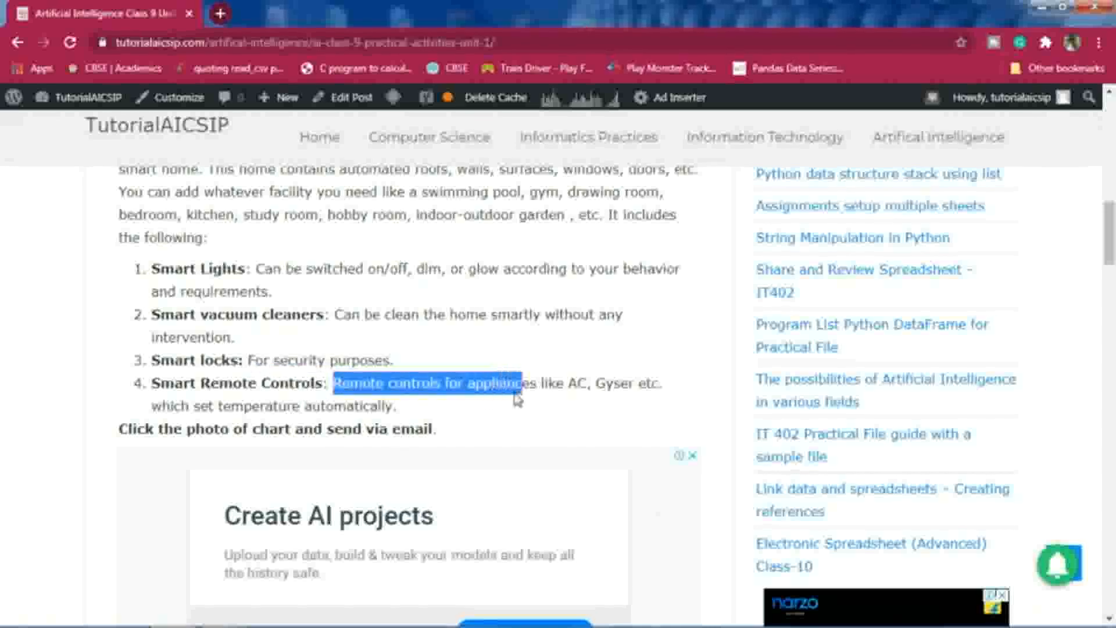
{"action": "left_click", "coordinate": [597, 406]}
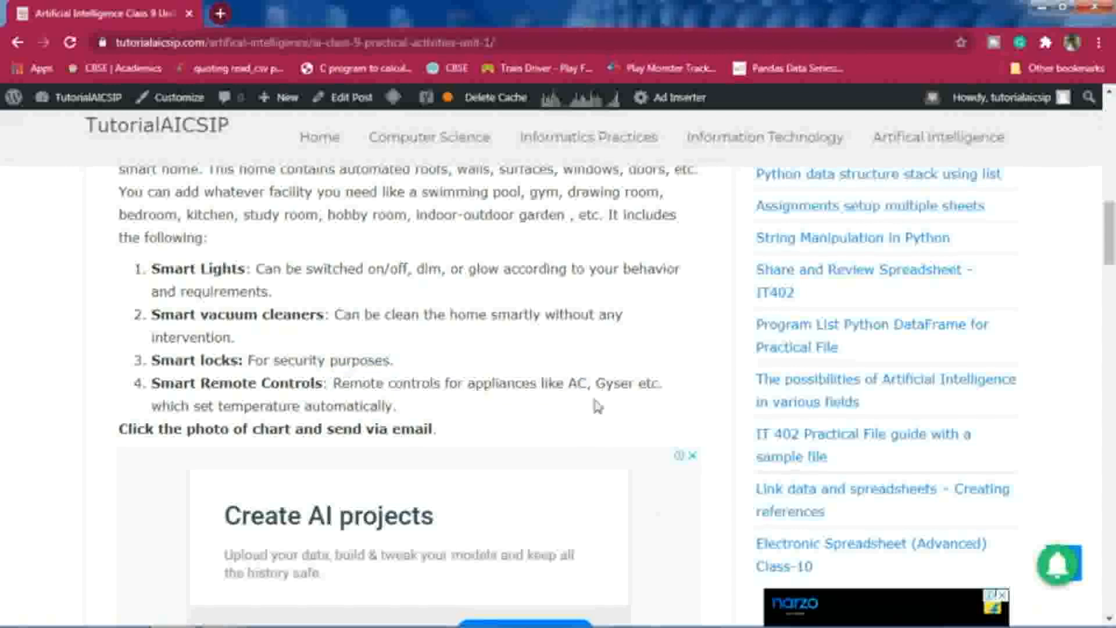
{"action": "mouse_move", "coordinate": [520, 377]}
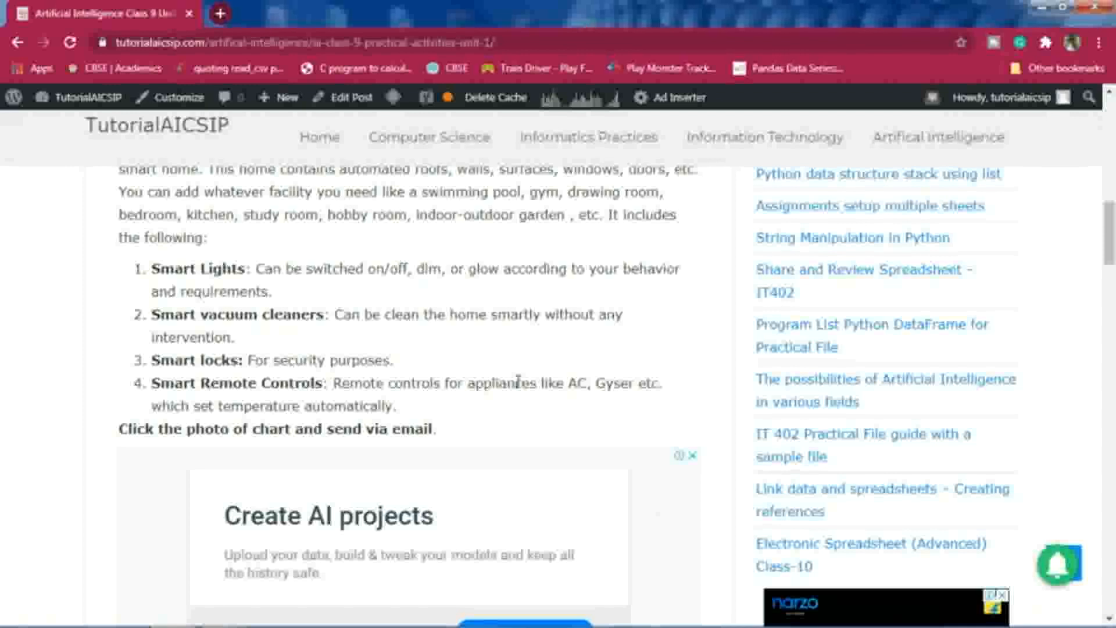
{"action": "mouse_move", "coordinate": [359, 345]}
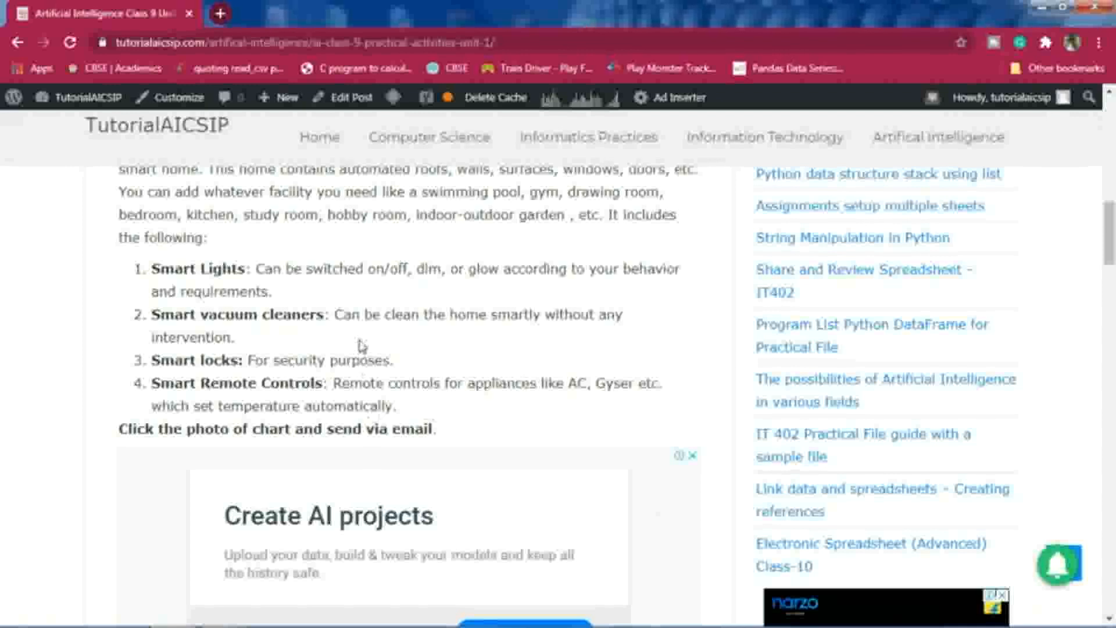
- Scroll past the ad to Activity 3 – Games and its three games
{"action": "scroll", "scroll_direction": "down", "scroll_amount": 3}
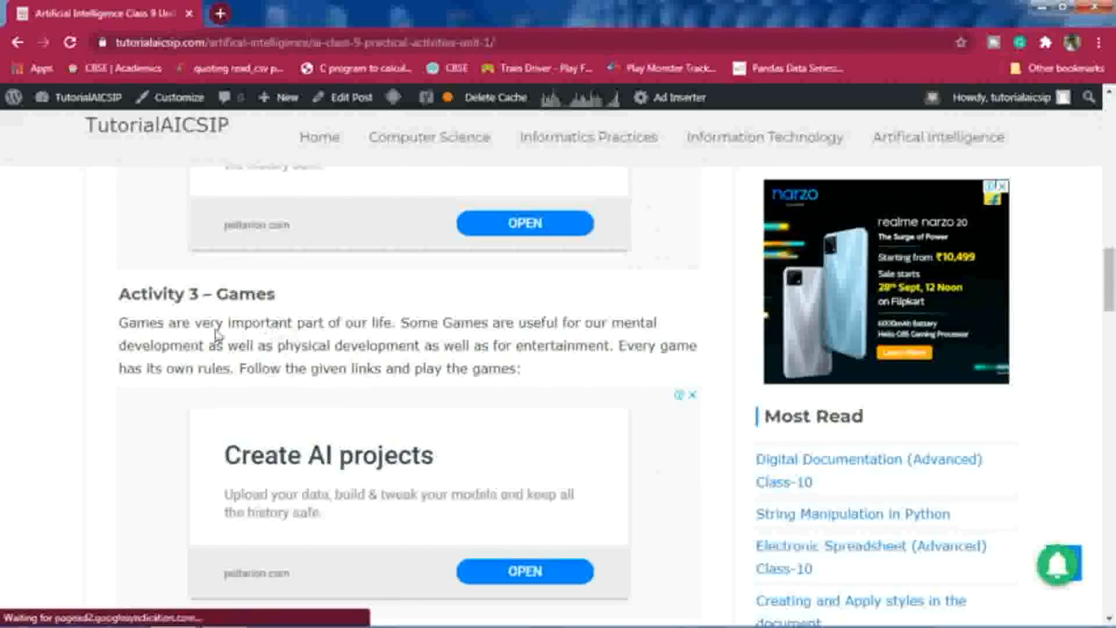
{"action": "mouse_move", "coordinate": [228, 344]}
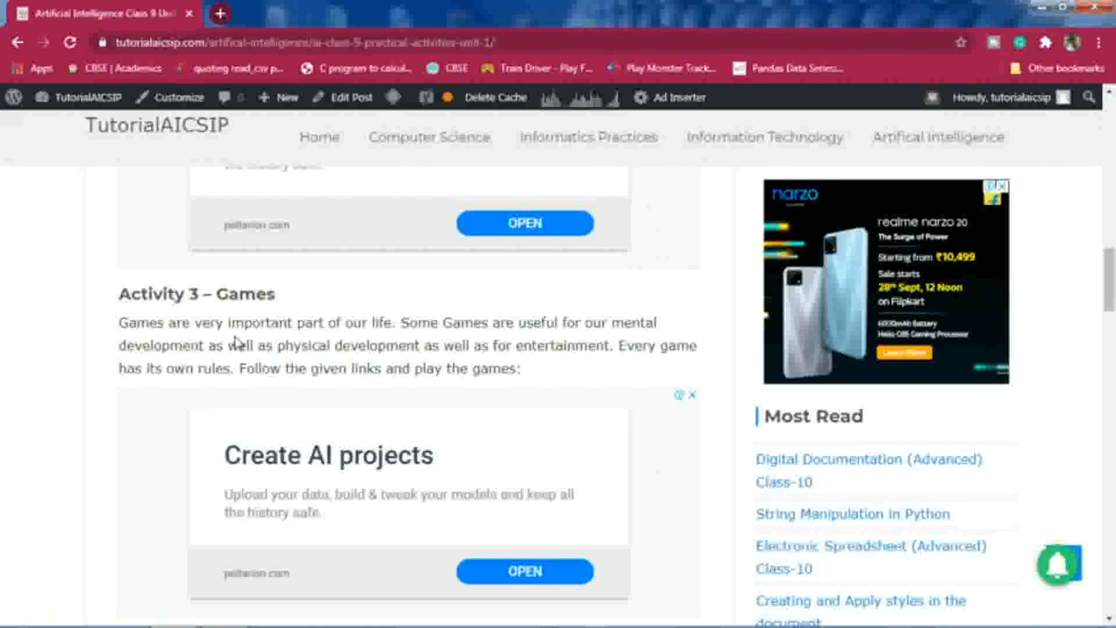
{"action": "scroll", "scroll_direction": "down", "scroll_amount": 3}
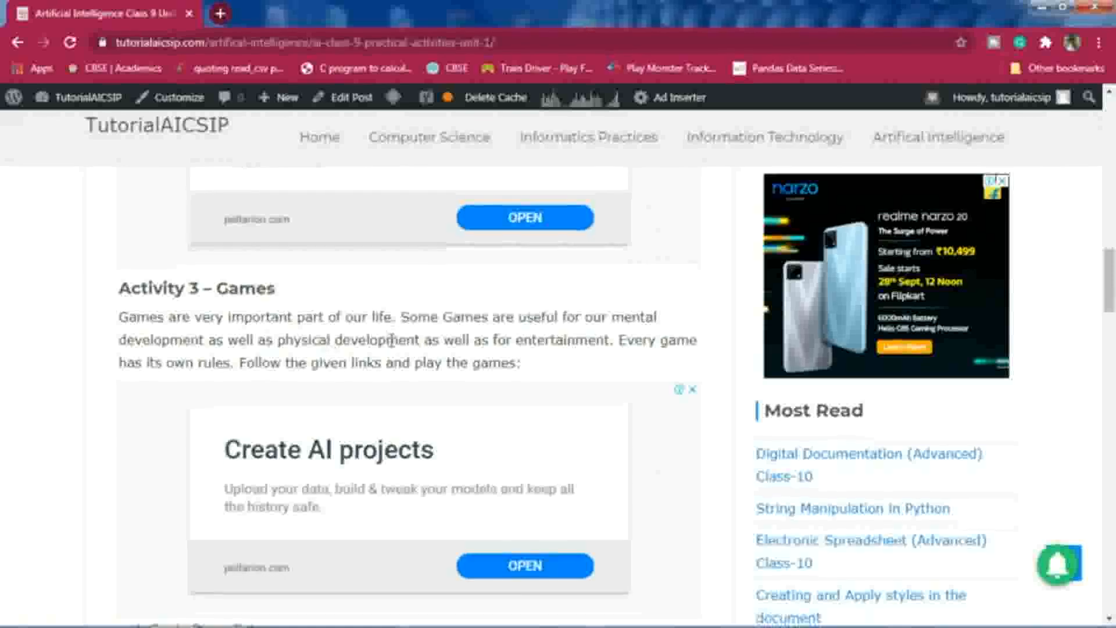
{"action": "scroll", "scroll_direction": "down", "scroll_amount": 3}
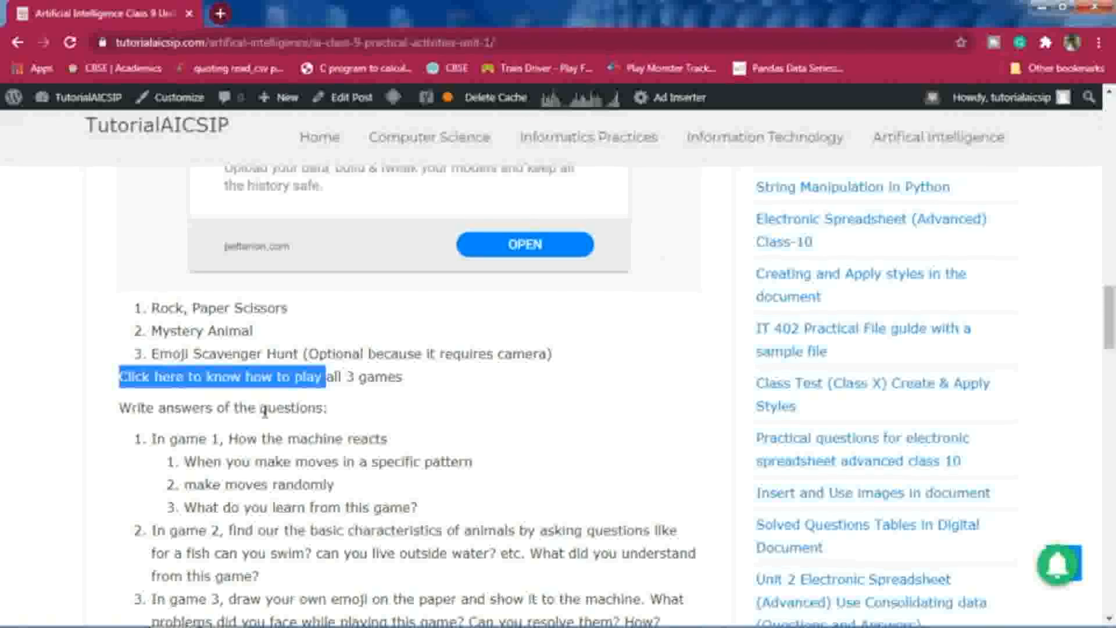
- Highlight Activity 3's question about what the game teaches and the how-to-play link
{"action": "scroll", "scroll_direction": "down", "scroll_amount": 3}
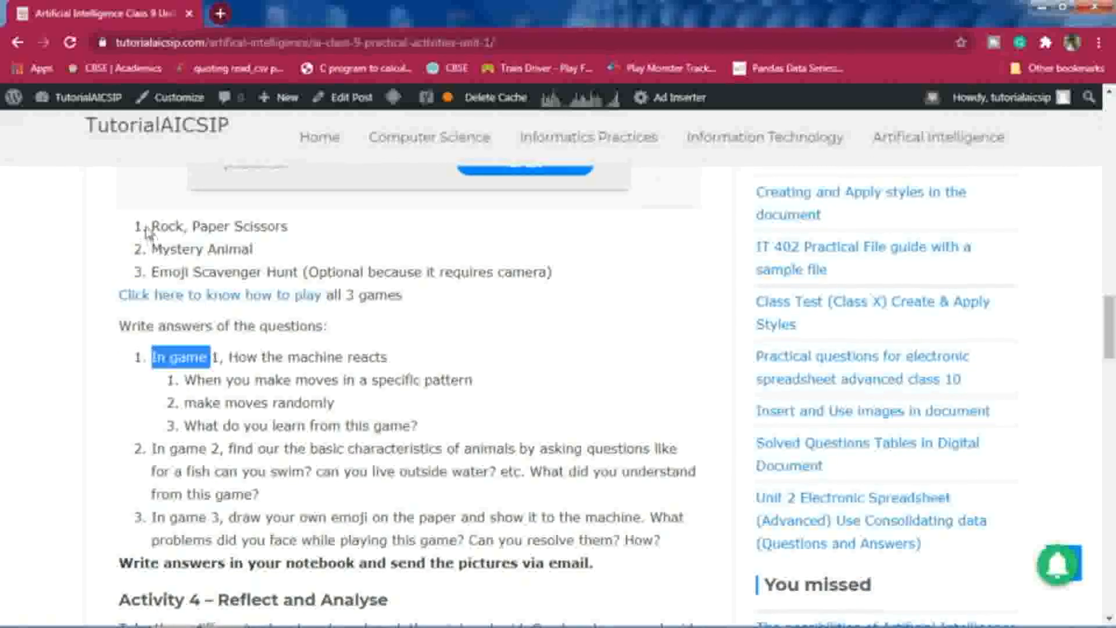
{"action": "left_click_drag", "start_coordinate": [151, 357], "coordinate": [351, 356]}
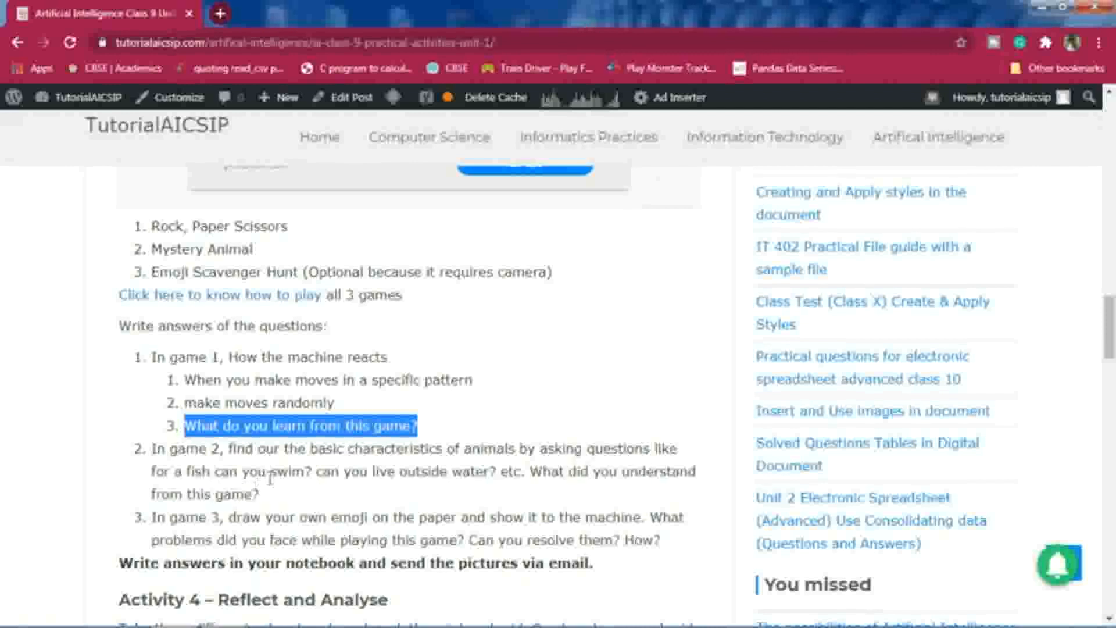
{"action": "mouse_move", "coordinate": [373, 496]}
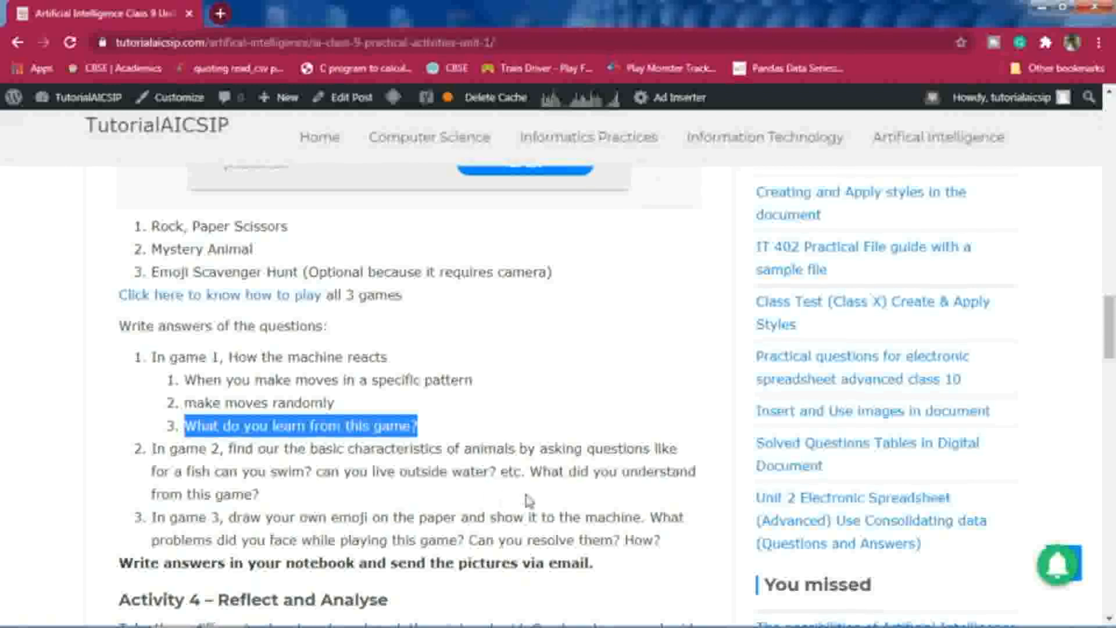
{"action": "mouse_move", "coordinate": [284, 511]}
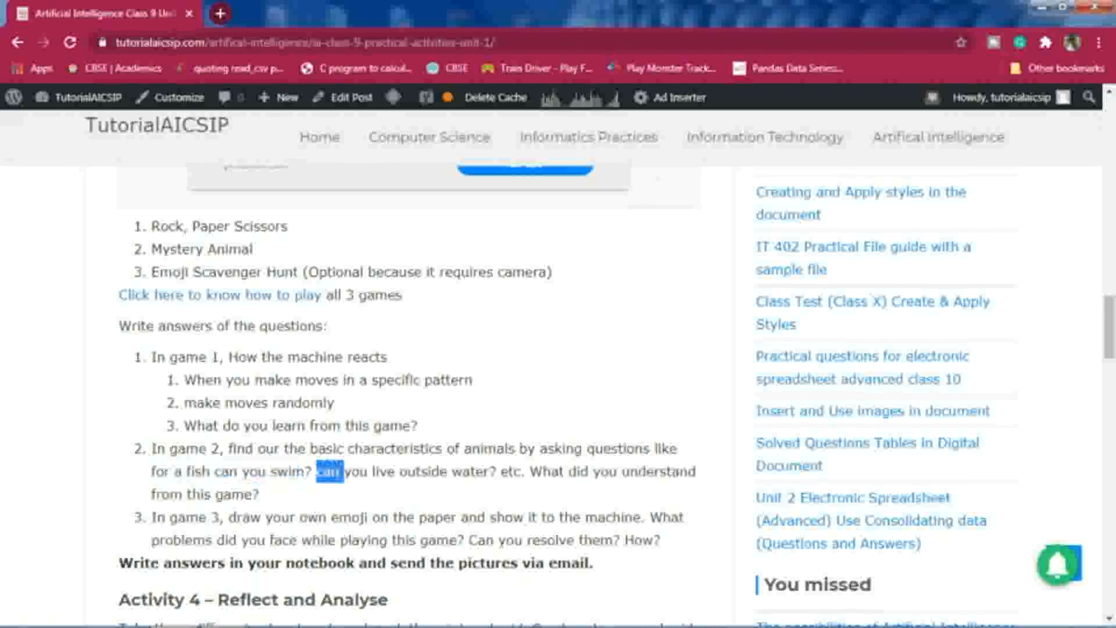
{"action": "left_click_drag", "start_coordinate": [335, 471], "coordinate": [481, 471]}
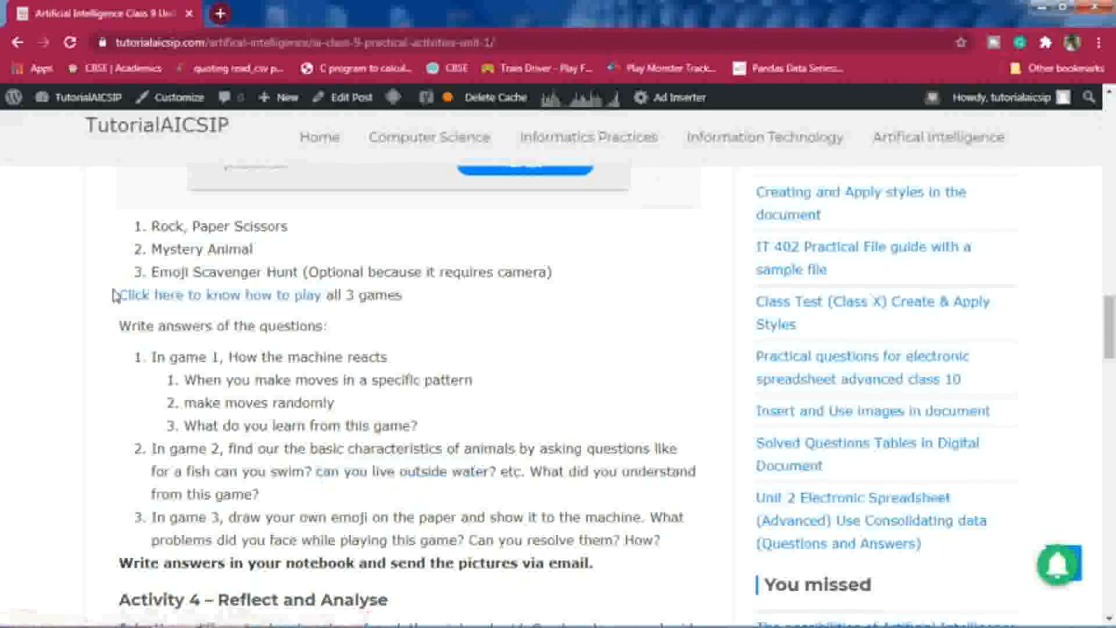
{"action": "left_click_drag", "start_coordinate": [120, 295], "coordinate": [320, 294]}
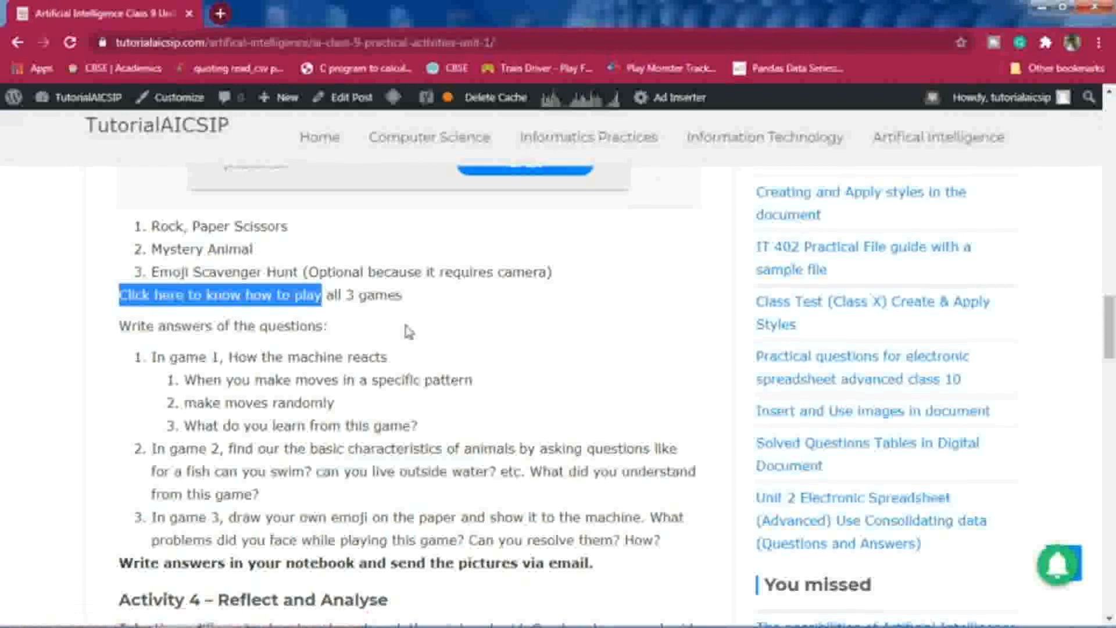
{"action": "mouse_move", "coordinate": [427, 321]}
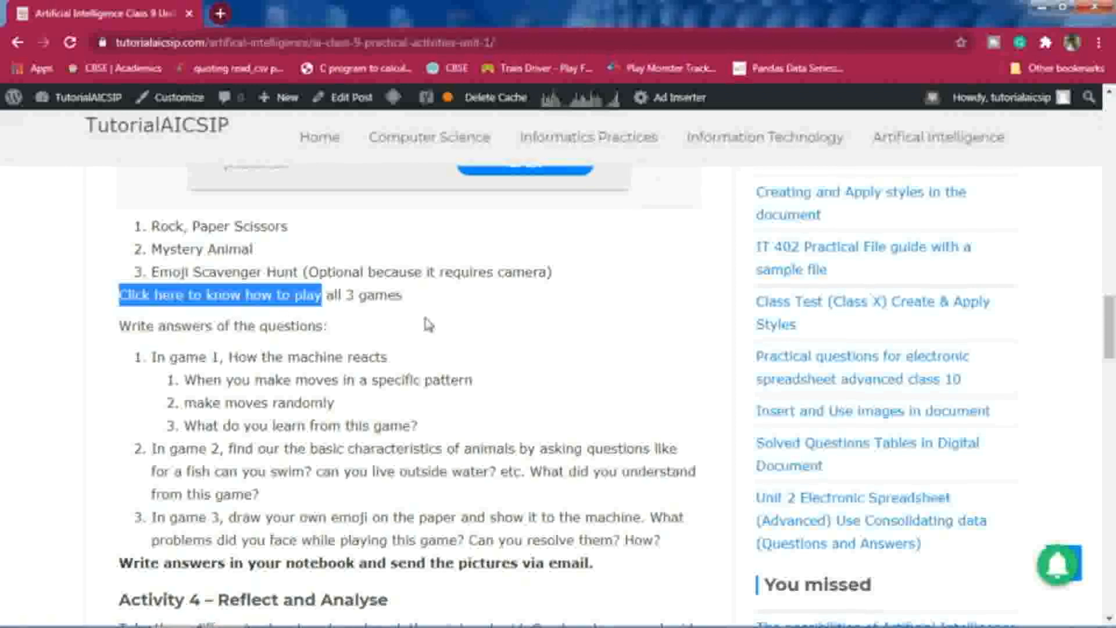
- Scroll toward Activity 4 and highlight 'send the pictures via email'
{"action": "scroll", "scroll_direction": "down", "scroll_amount": 3}
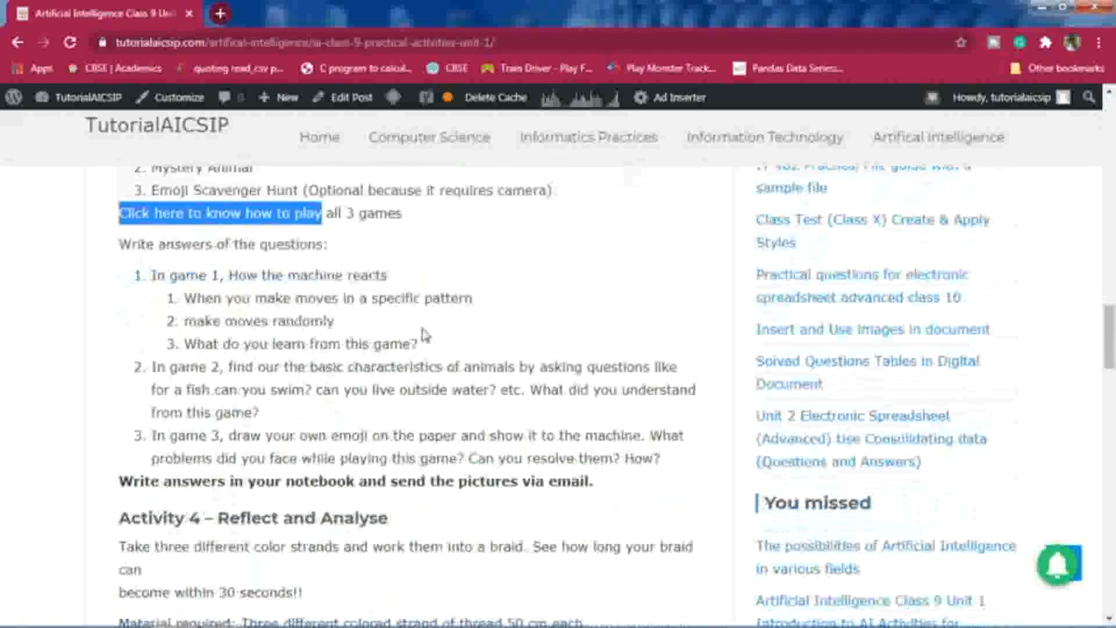
{"action": "scroll", "scroll_direction": "down", "scroll_amount": 3}
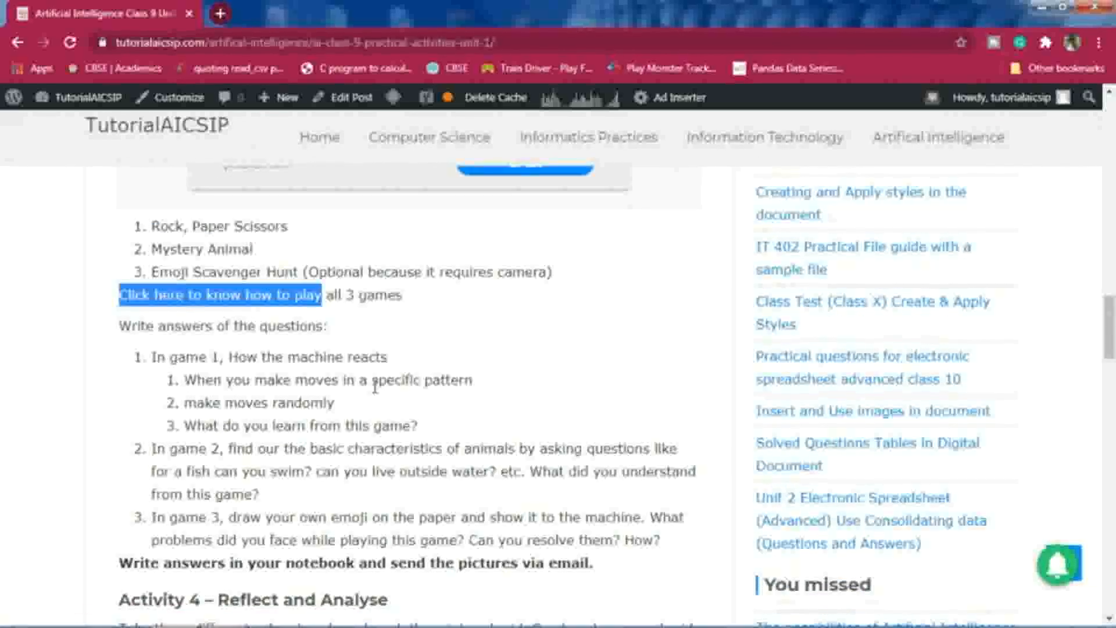
{"action": "mouse_move", "coordinate": [558, 287]}
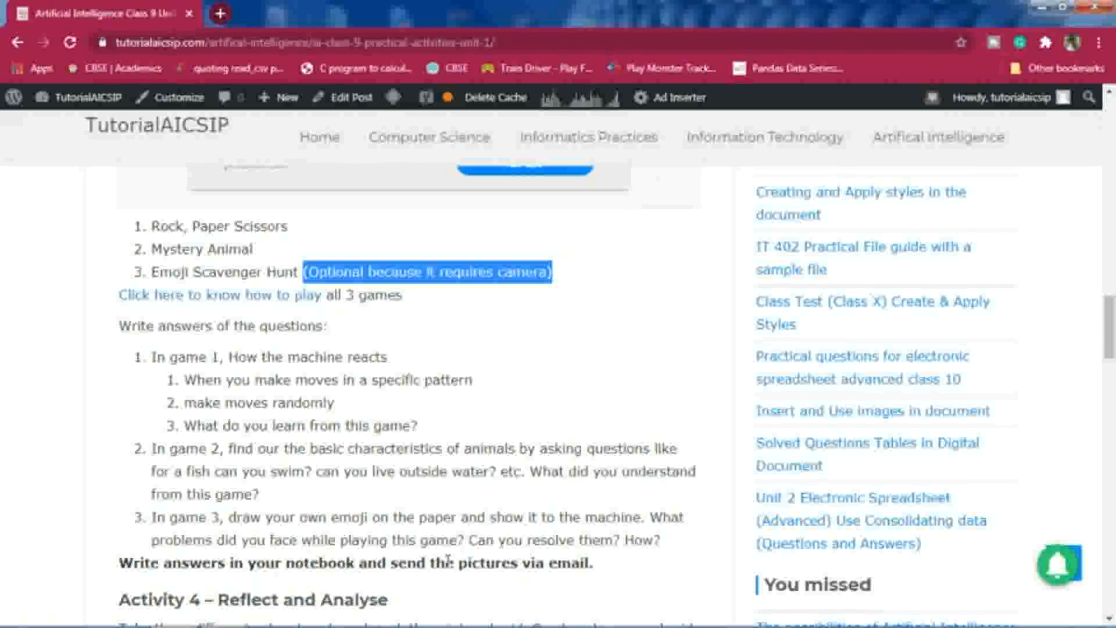
{"action": "scroll", "scroll_direction": "down", "scroll_amount": 3}
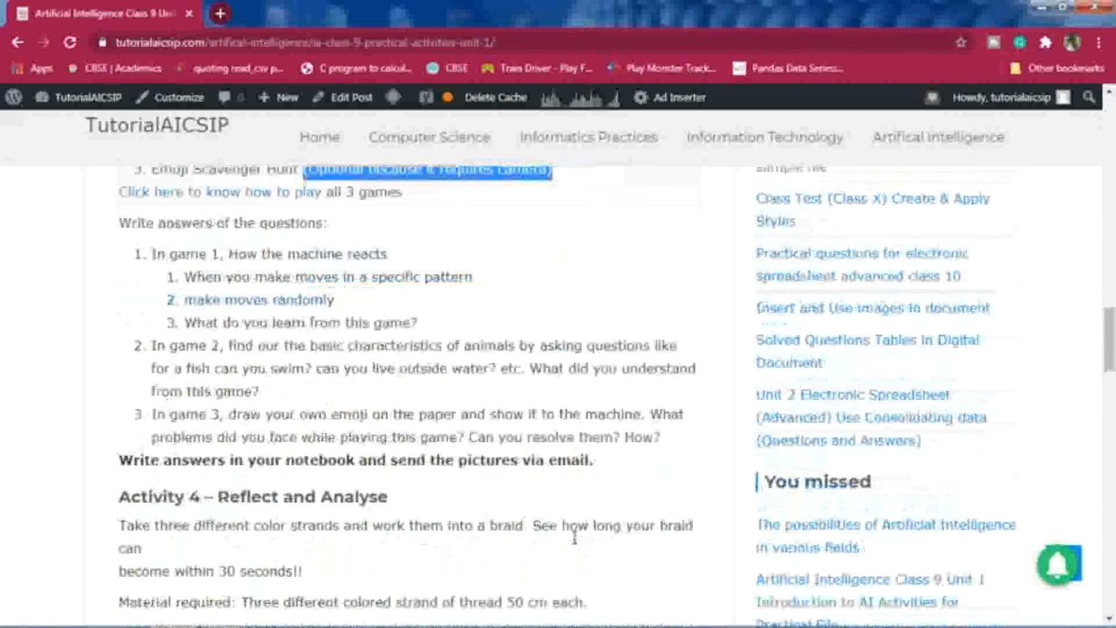
{"action": "scroll", "scroll_direction": "down", "scroll_amount": 3}
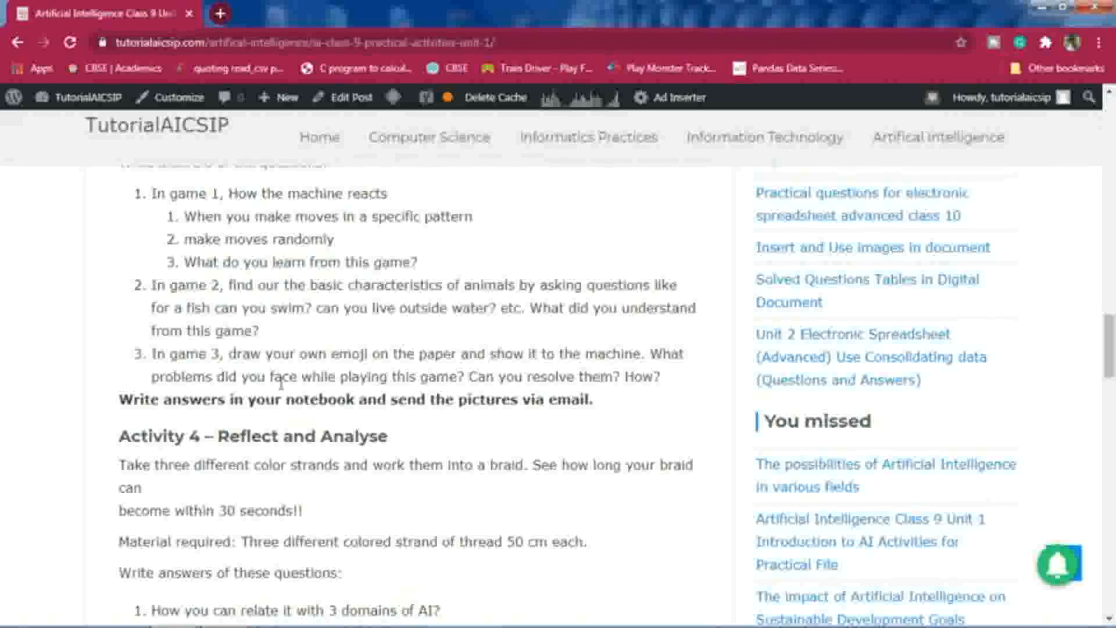
{"action": "left_click_drag", "start_coordinate": [229, 354], "coordinate": [533, 354]}
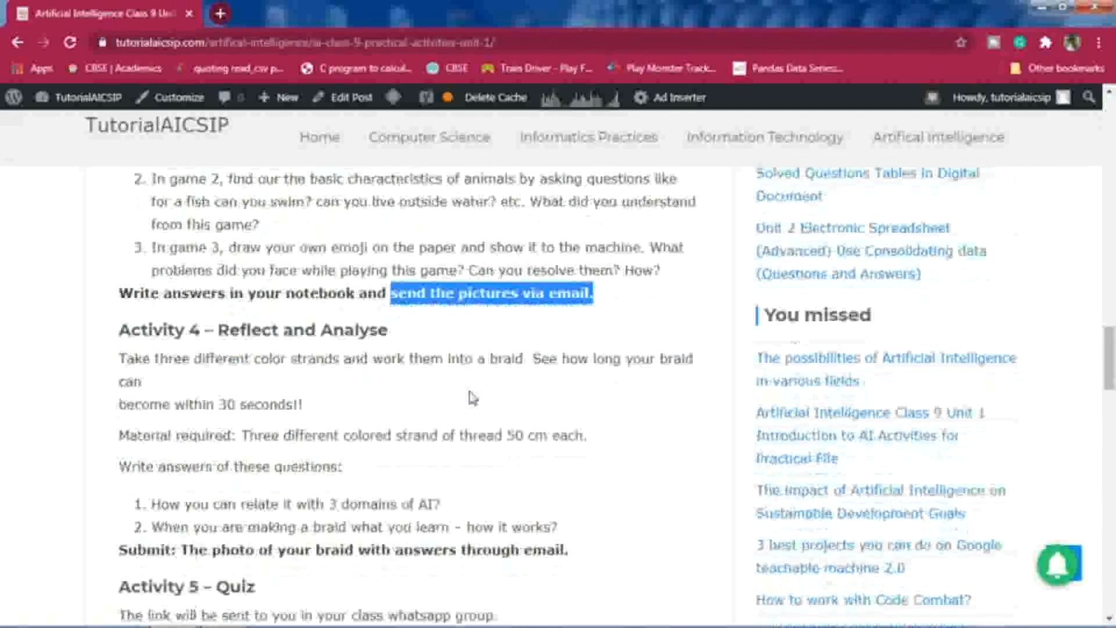
- Highlight both Activity 4 braid reflection questions
{"action": "scroll", "scroll_direction": "down", "scroll_amount": 3}
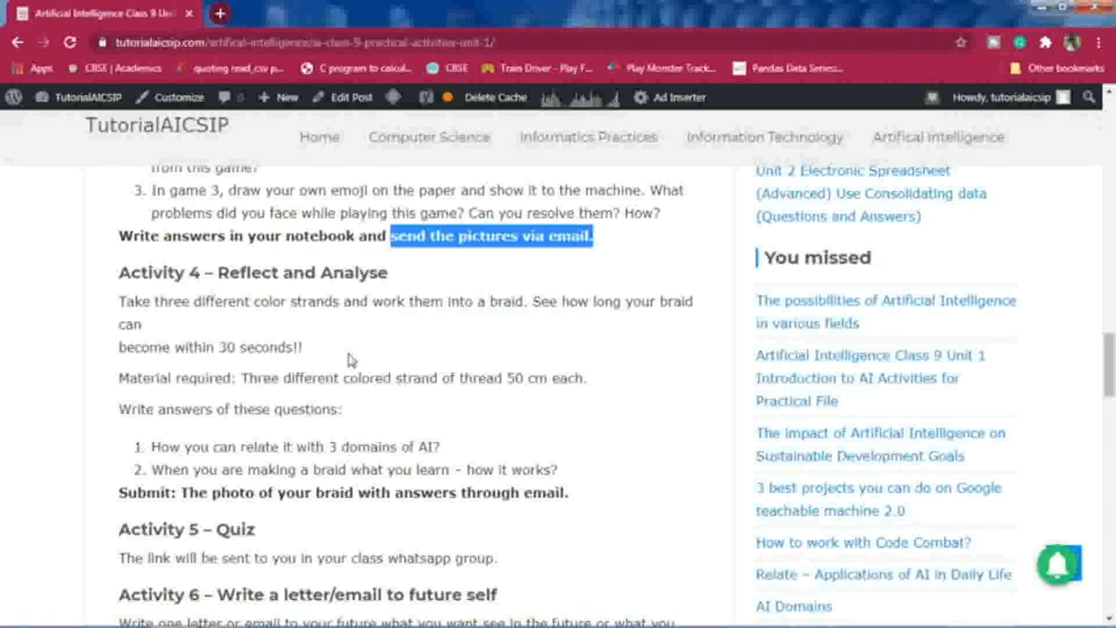
{"action": "mouse_move", "coordinate": [320, 328]}
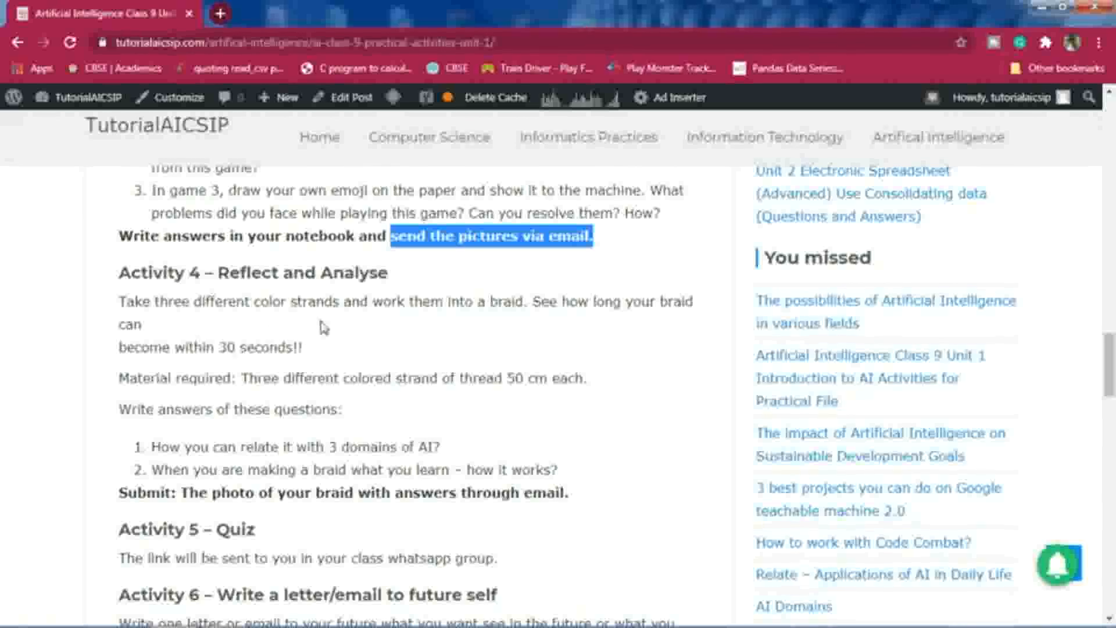
{"action": "mouse_move", "coordinate": [438, 331]}
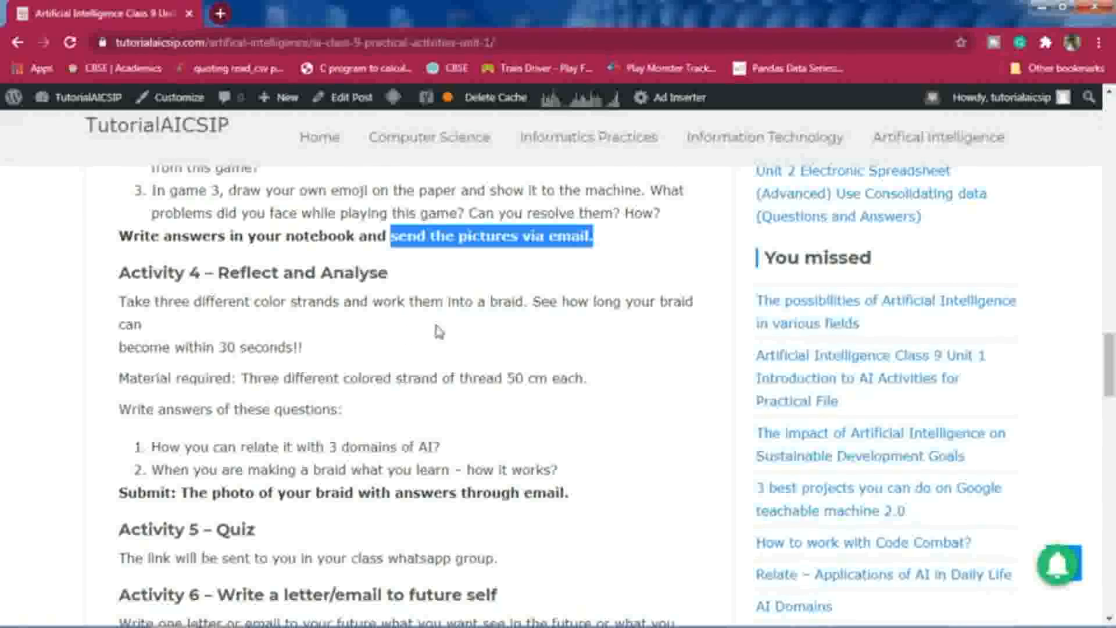
{"action": "mouse_move", "coordinate": [630, 331]}
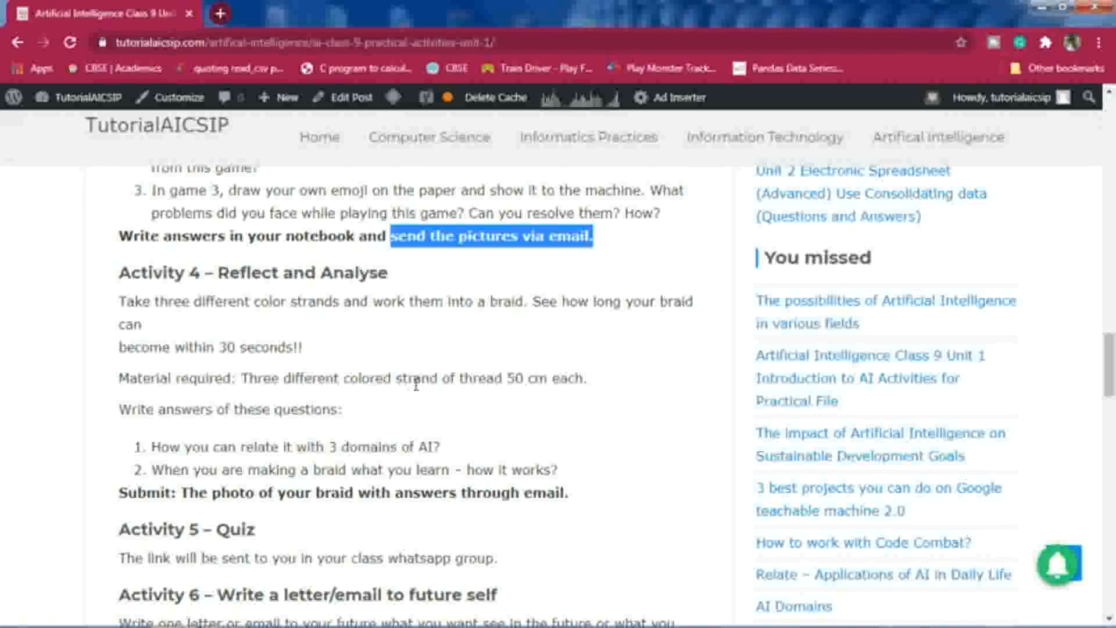
{"action": "mouse_move", "coordinate": [609, 389]}
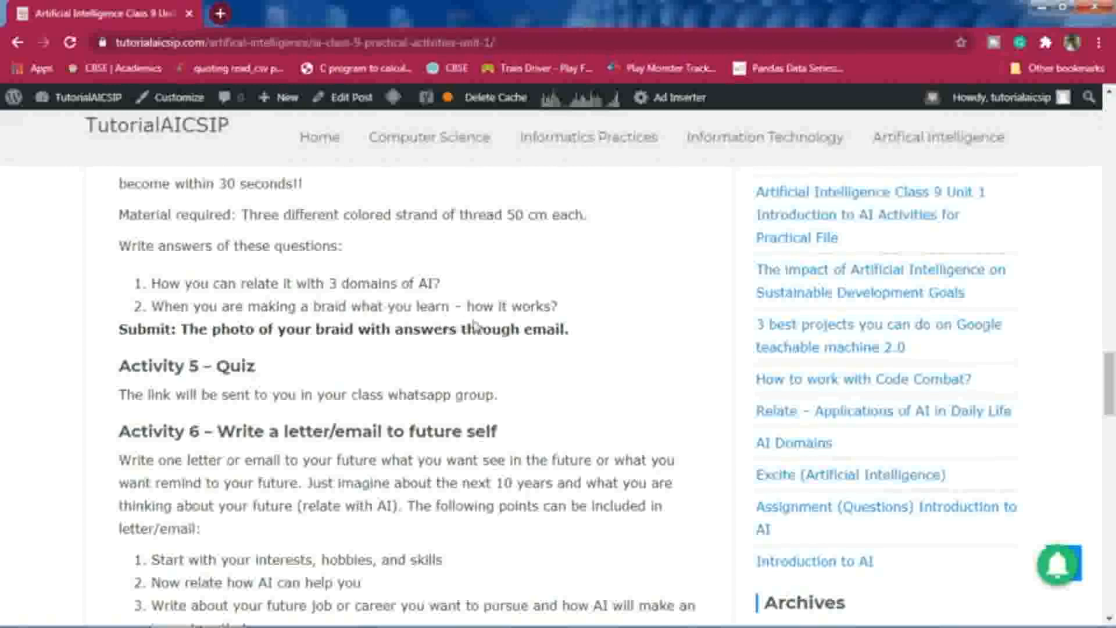
{"action": "left_click_drag", "start_coordinate": [149, 283], "coordinate": [324, 307]}
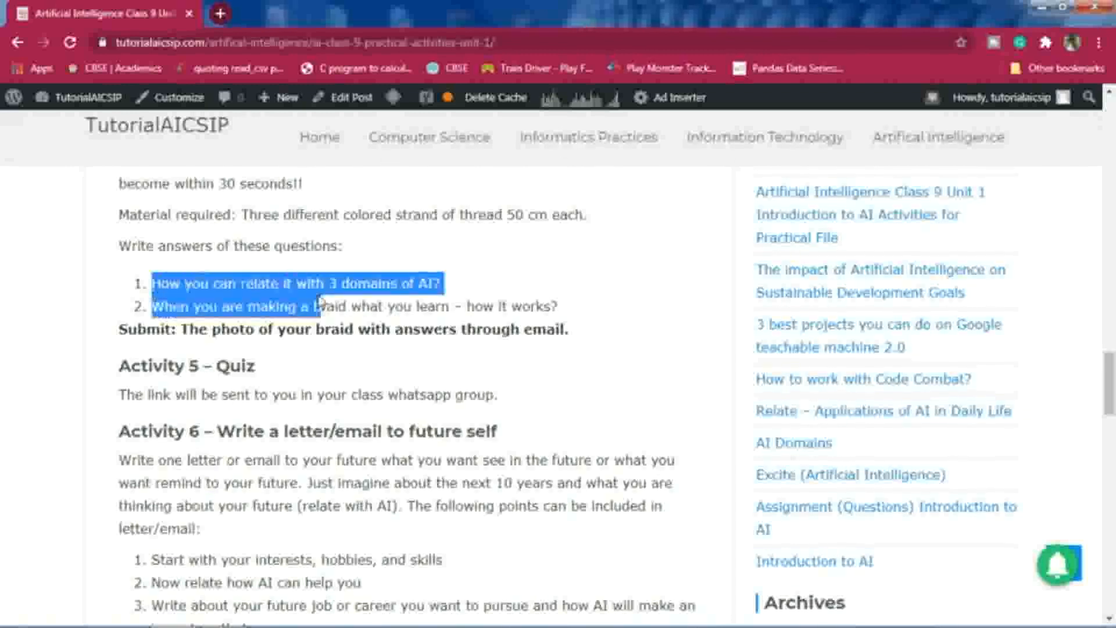
{"action": "left_click_drag", "start_coordinate": [324, 307], "coordinate": [559, 307]}
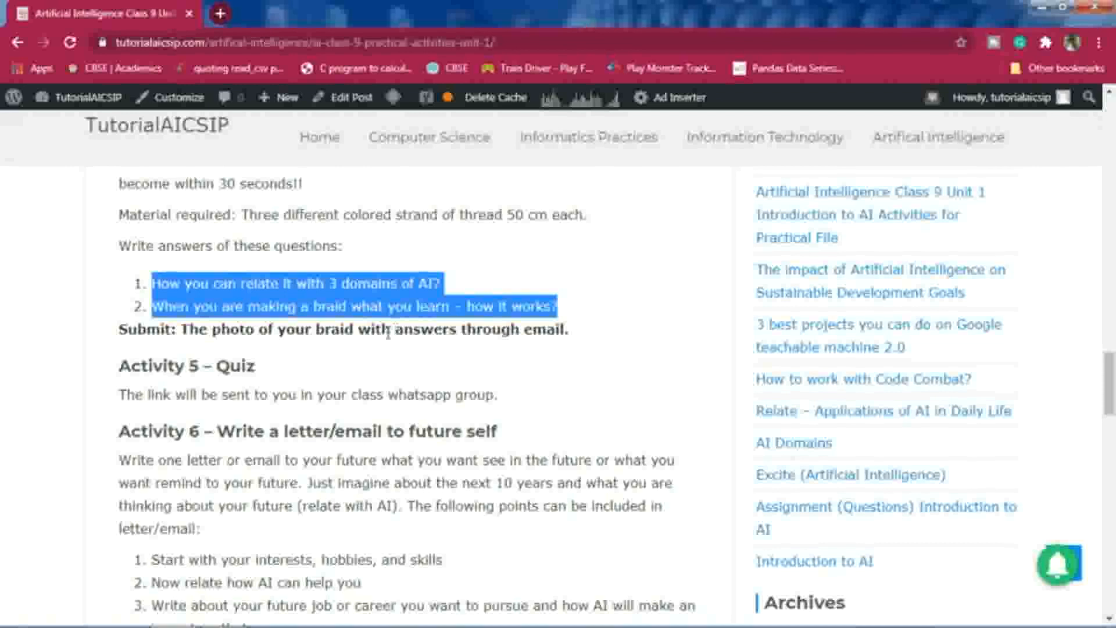
{"action": "mouse_move", "coordinate": [383, 364]}
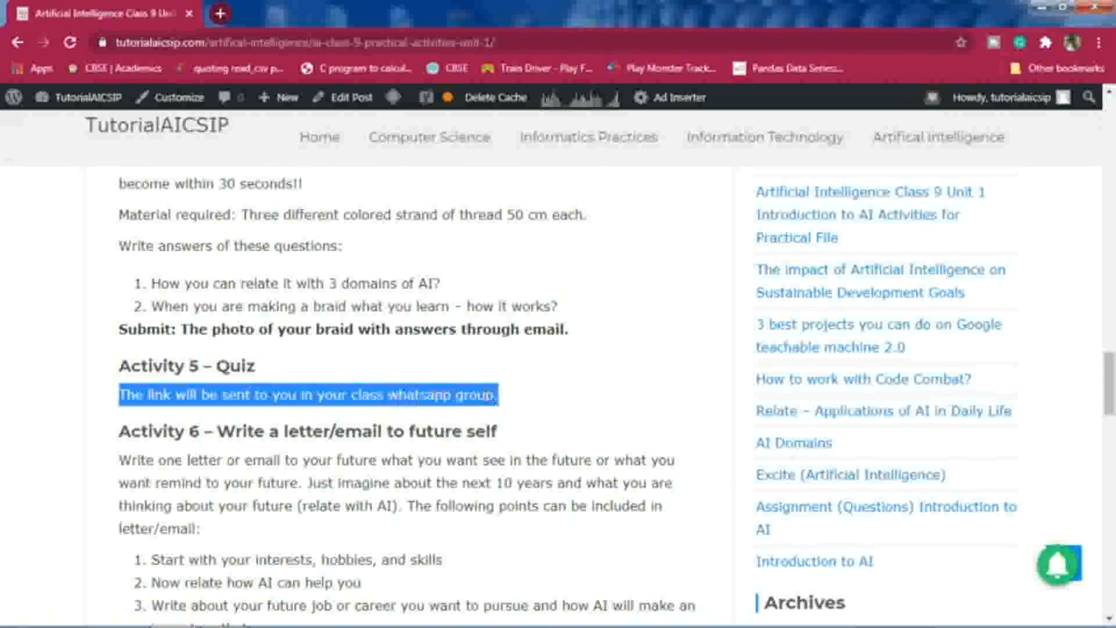
- Scroll to Activity 6 and select 'letter/email' in its heading
{"action": "scroll", "scroll_direction": "down", "scroll_amount": 3}
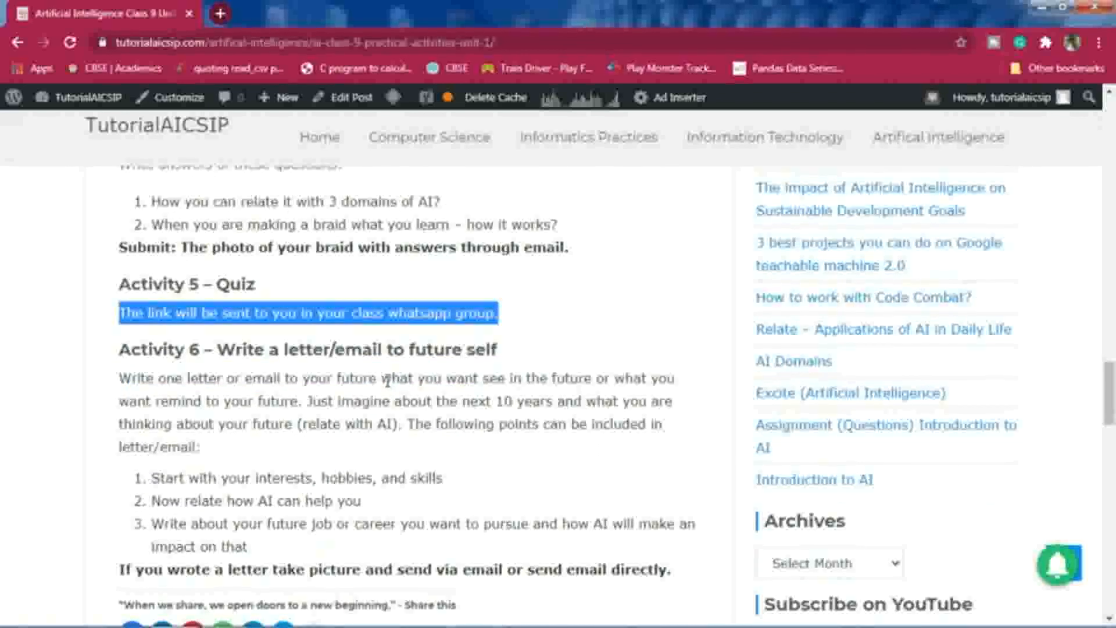
{"action": "scroll", "scroll_direction": "down", "scroll_amount": 3}
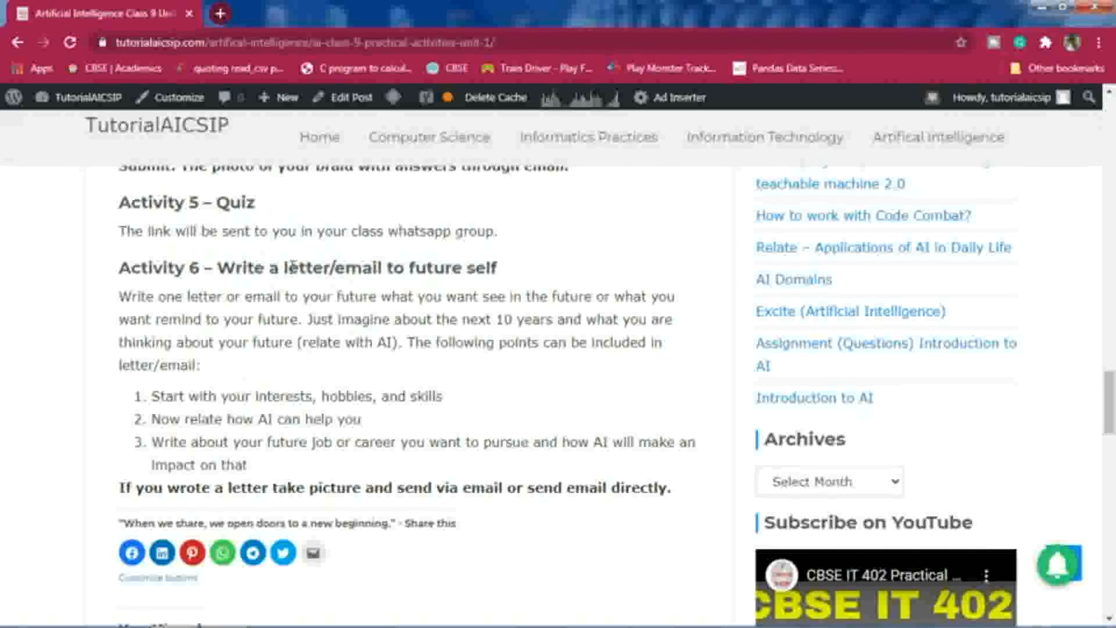
{"action": "double_click", "coordinate": [333, 268]}
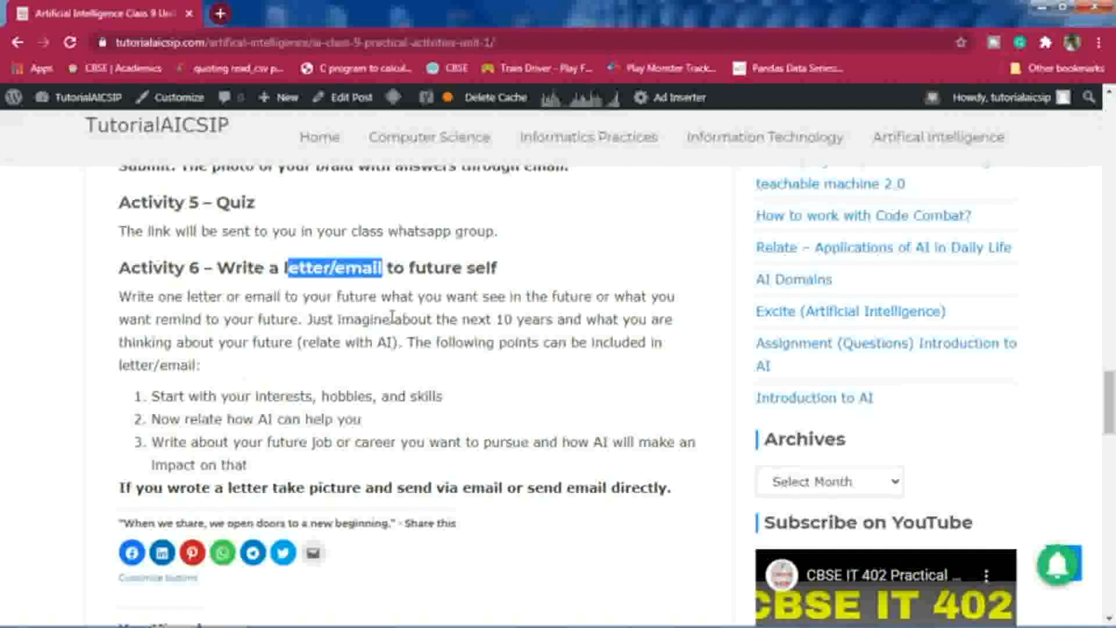
{"action": "mouse_move", "coordinate": [591, 318]}
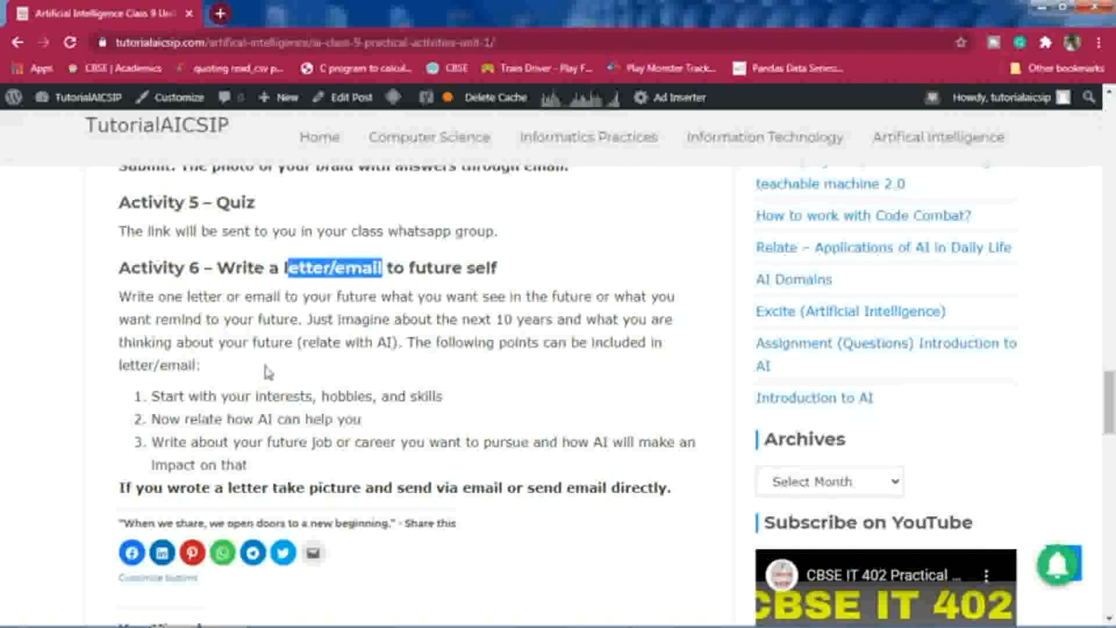
{"action": "mouse_move", "coordinate": [428, 367]}
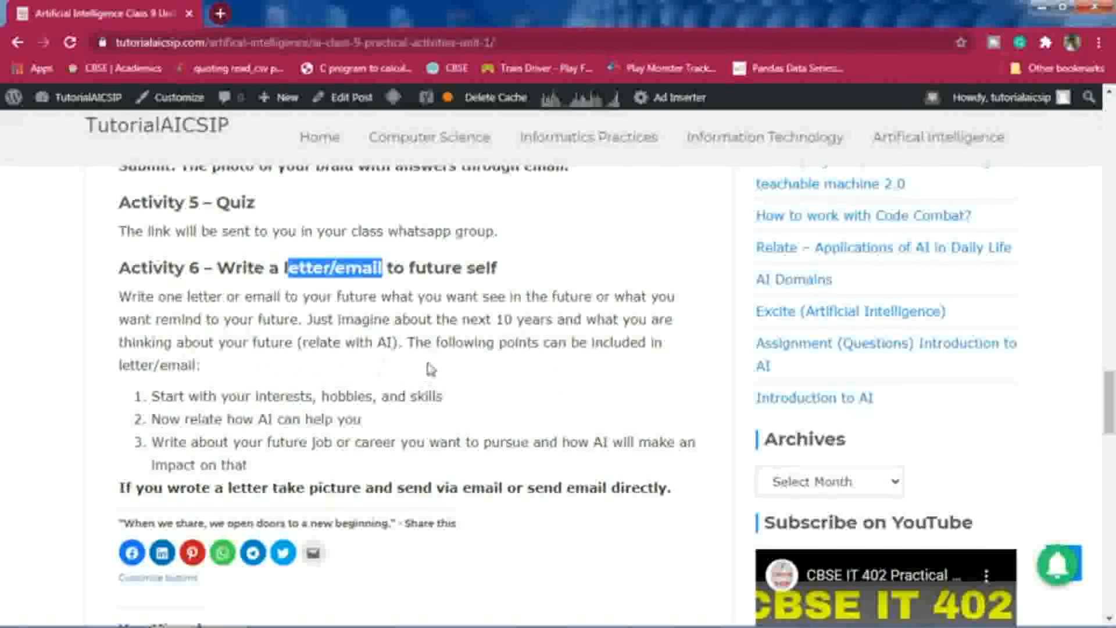
- Highlight the 'career you want to pursue' point in Activity 6's letter list
{"action": "scroll", "scroll_direction": "down", "scroll_amount": 3}
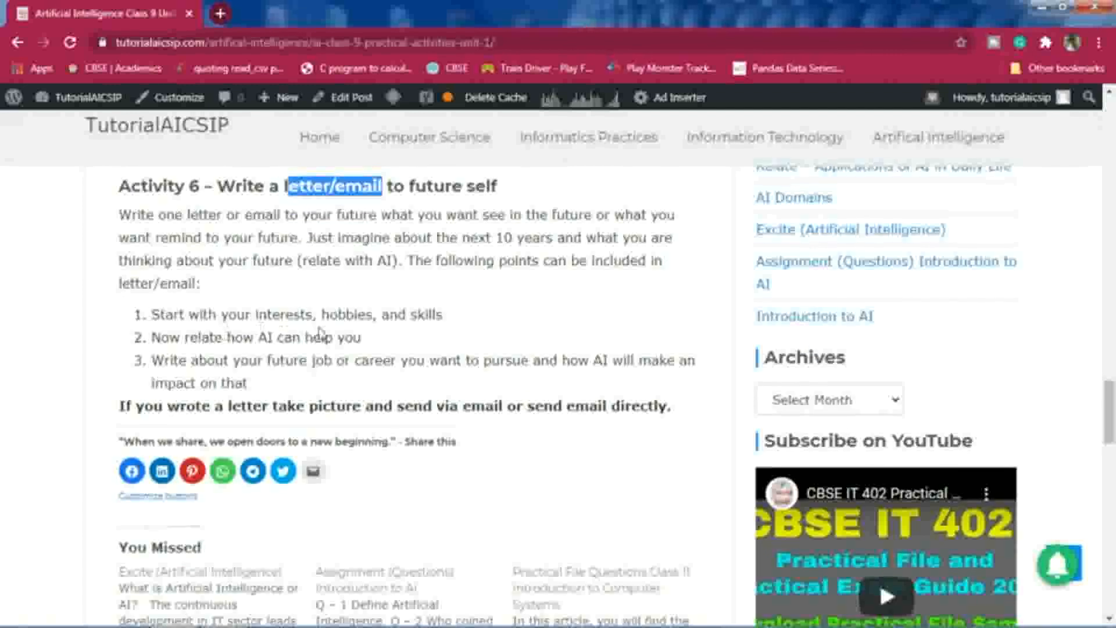
{"action": "left_click_drag", "start_coordinate": [328, 314], "coordinate": [440, 315]}
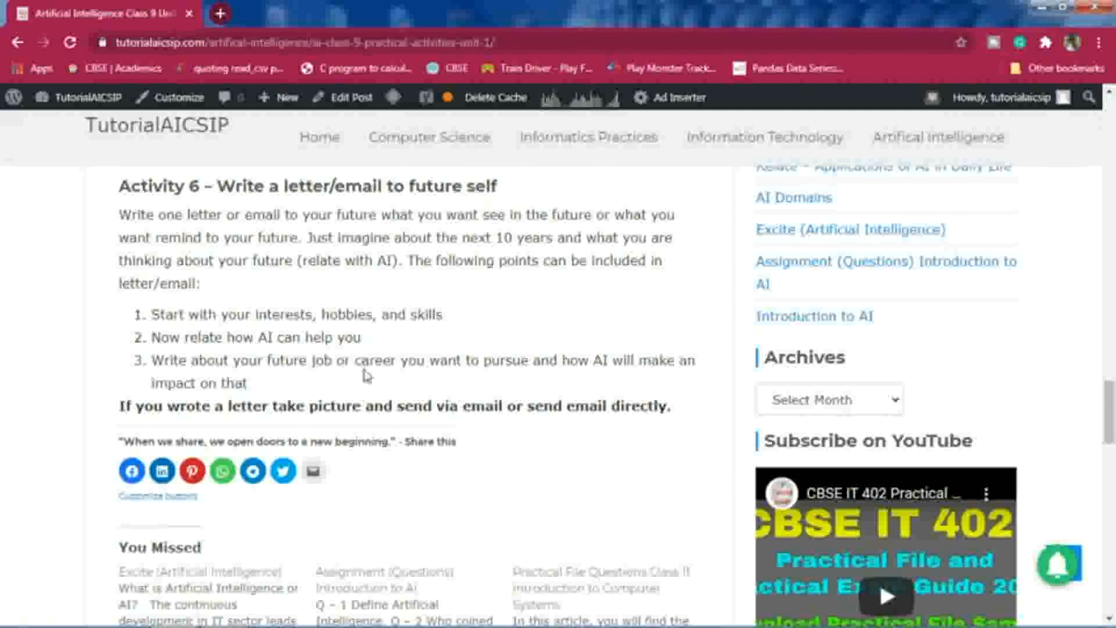
{"action": "left_click_drag", "start_coordinate": [359, 360], "coordinate": [541, 360]}
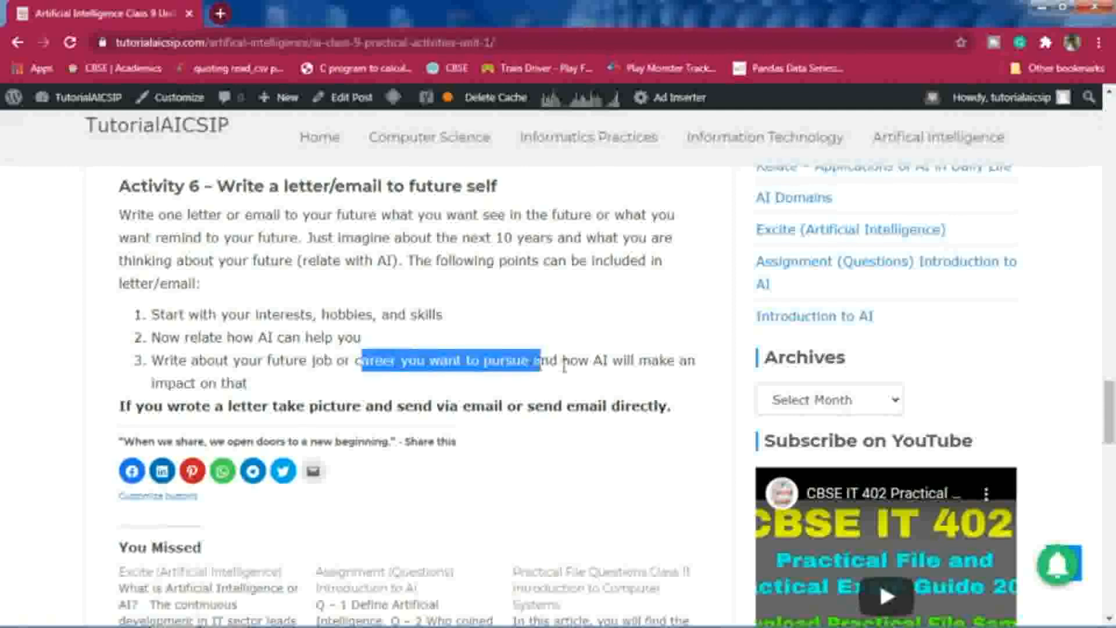
{"action": "mouse_move", "coordinate": [632, 374]}
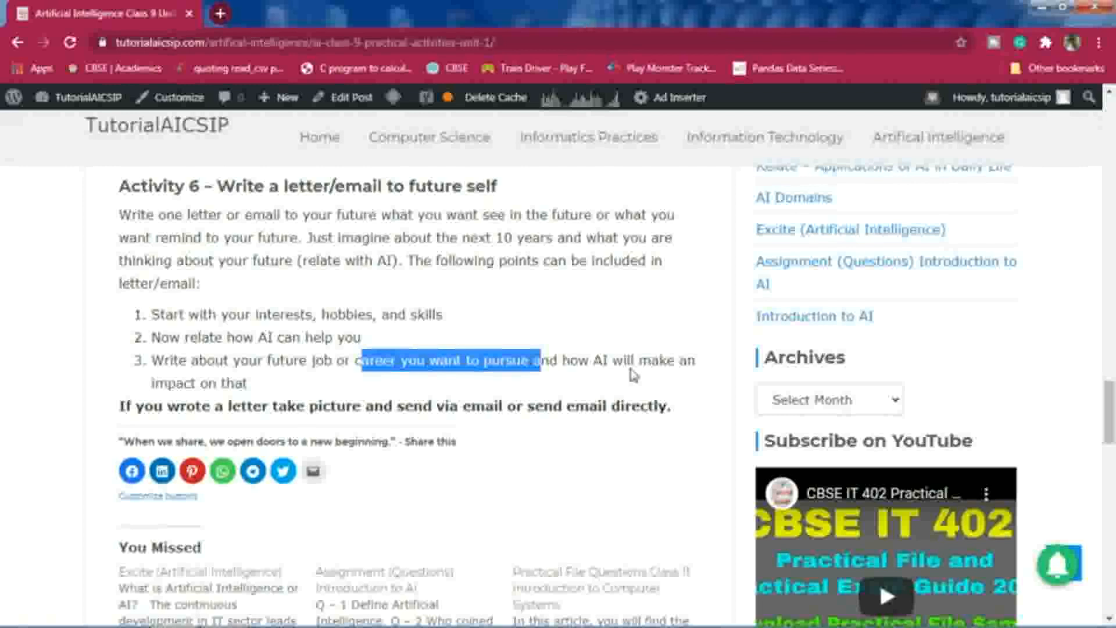
{"action": "mouse_move", "coordinate": [322, 385]}
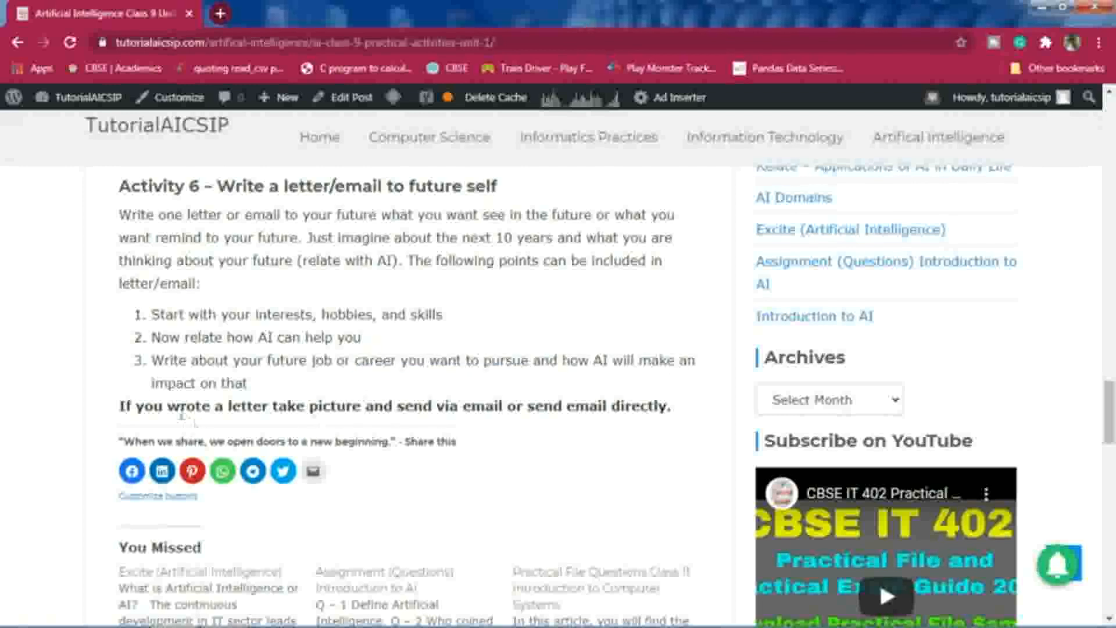
{"action": "left_click_drag", "start_coordinate": [119, 406], "coordinate": [262, 406]}
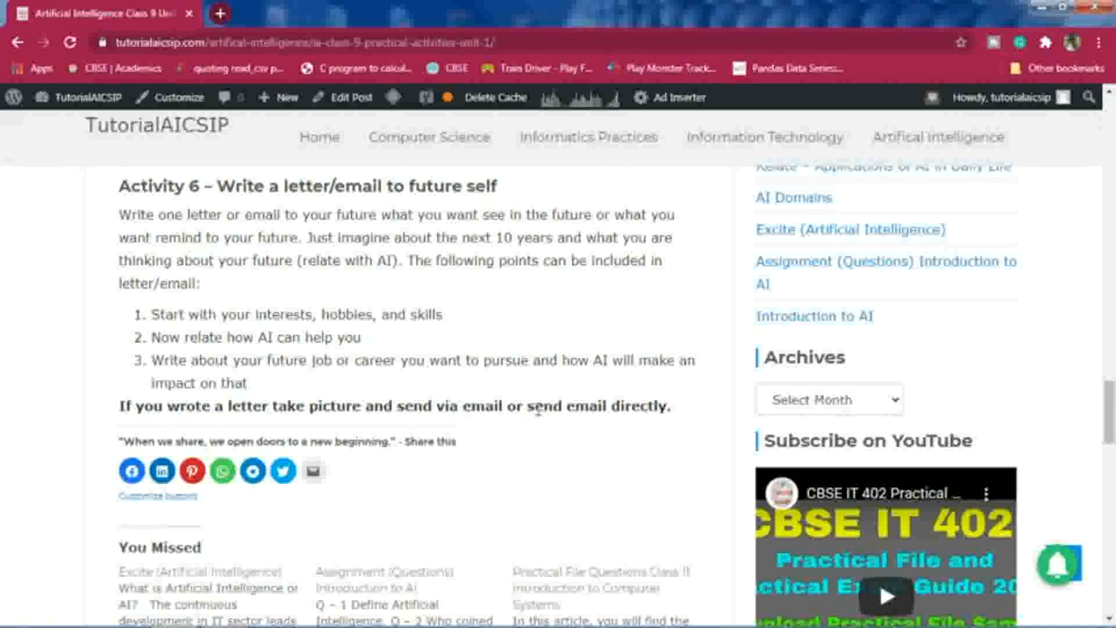
- Highlight 'send email directly' in Activity 6's closing line, then scroll onward
{"action": "left_click_drag", "start_coordinate": [537, 406], "coordinate": [666, 405]}
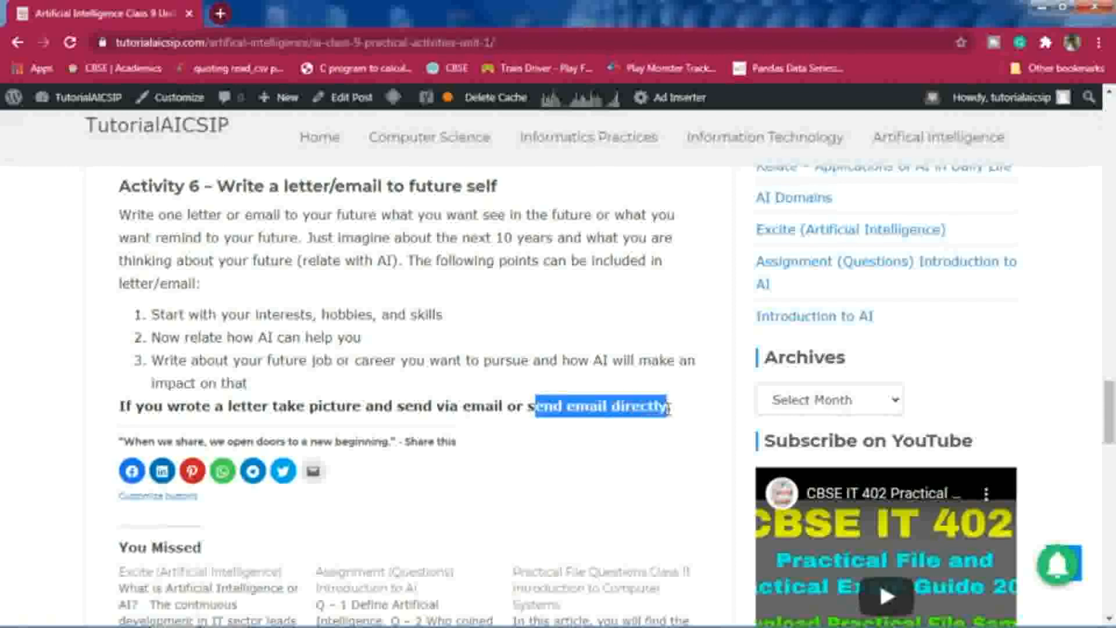
{"action": "left_click", "coordinate": [675, 413]}
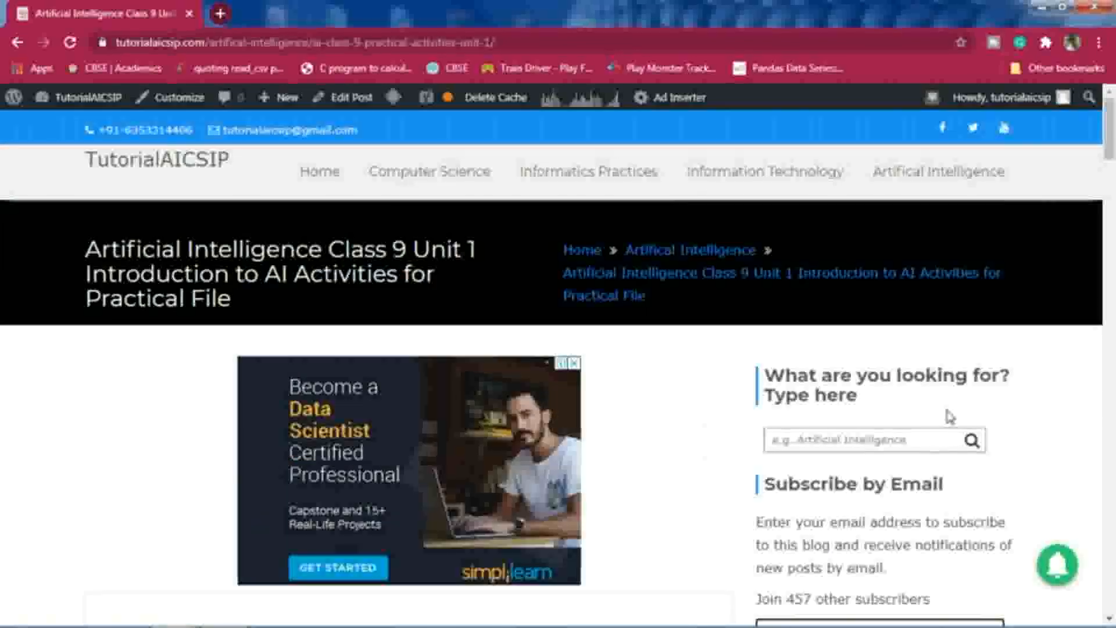
{"action": "scroll", "scroll_direction": "down", "scroll_amount": 3}
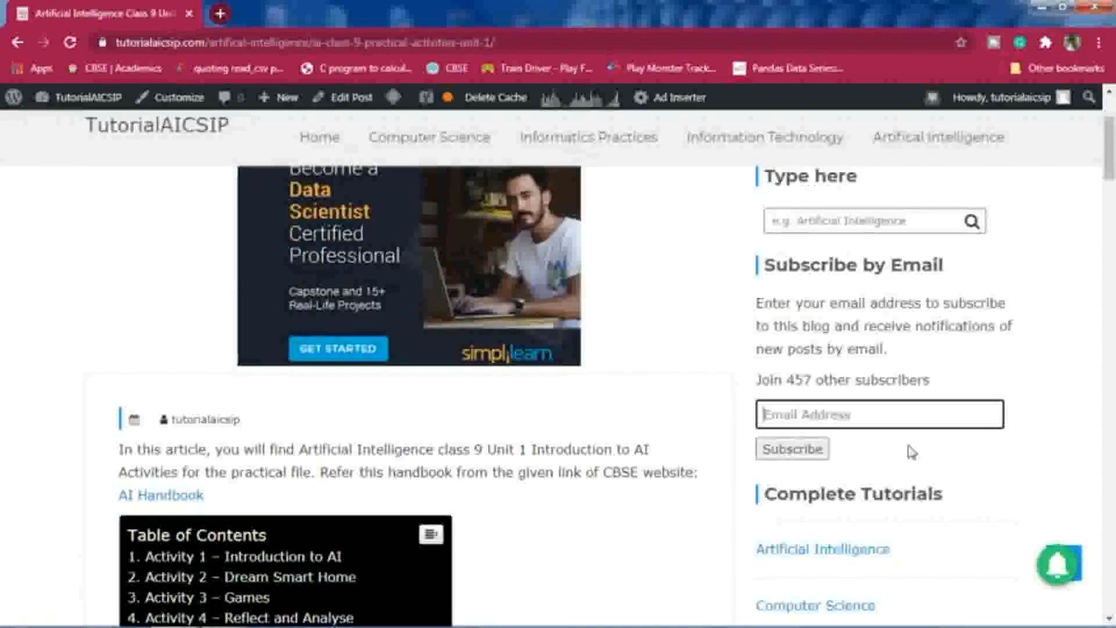